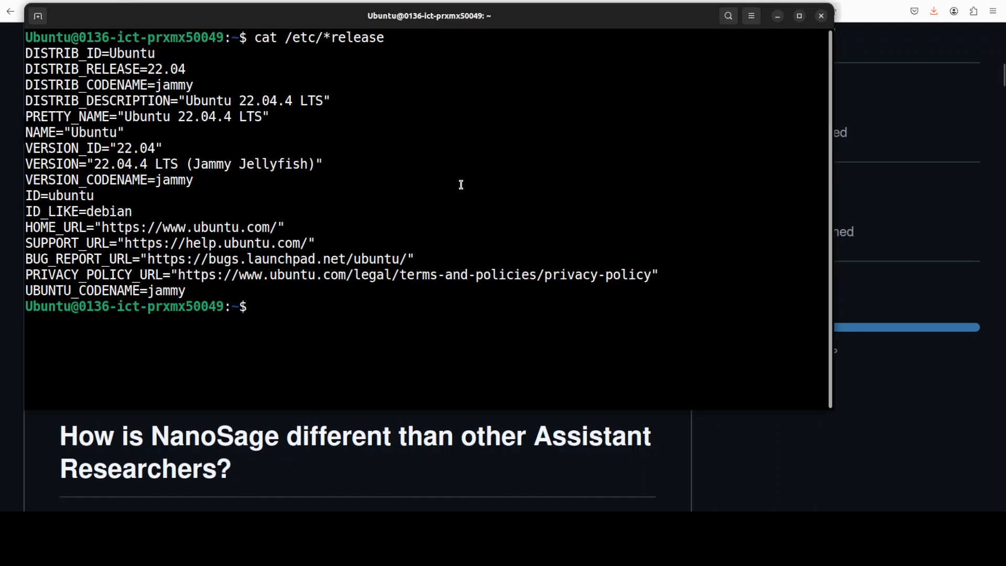
- Run nvidia-smi to check the GPU status after viewing the Ubuntu release details
type("nvidia-smi")
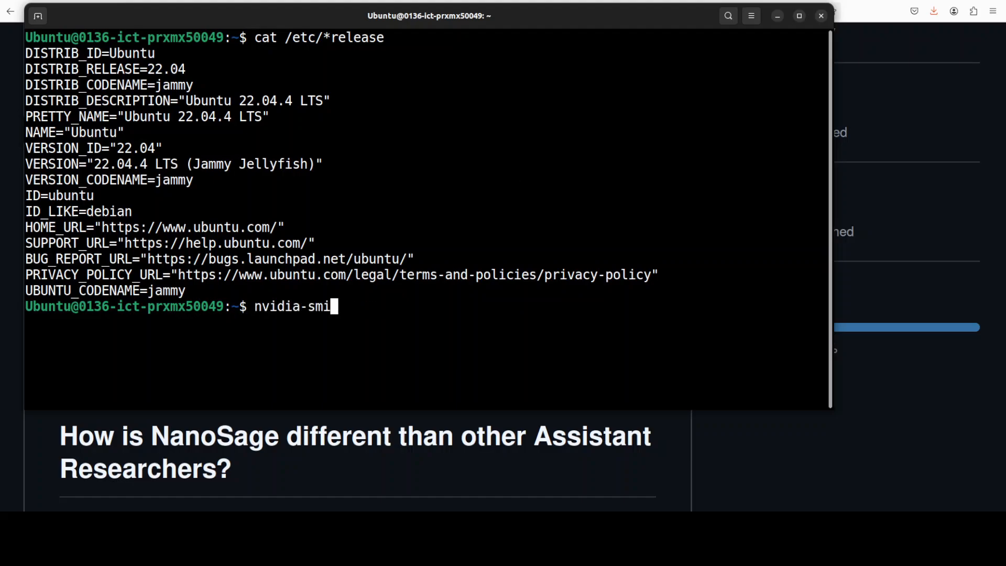
key("Return")
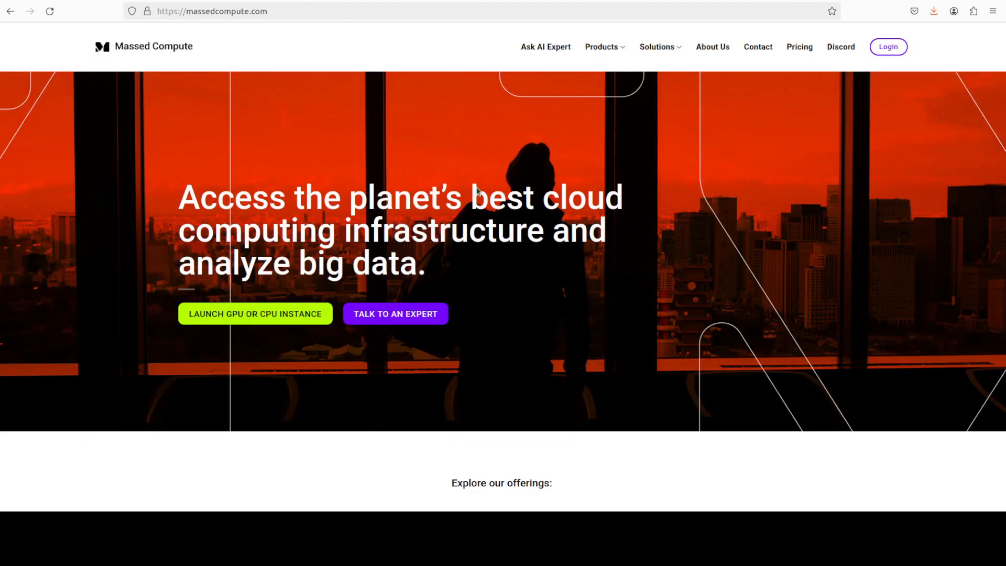
mouse_move(409, 126)
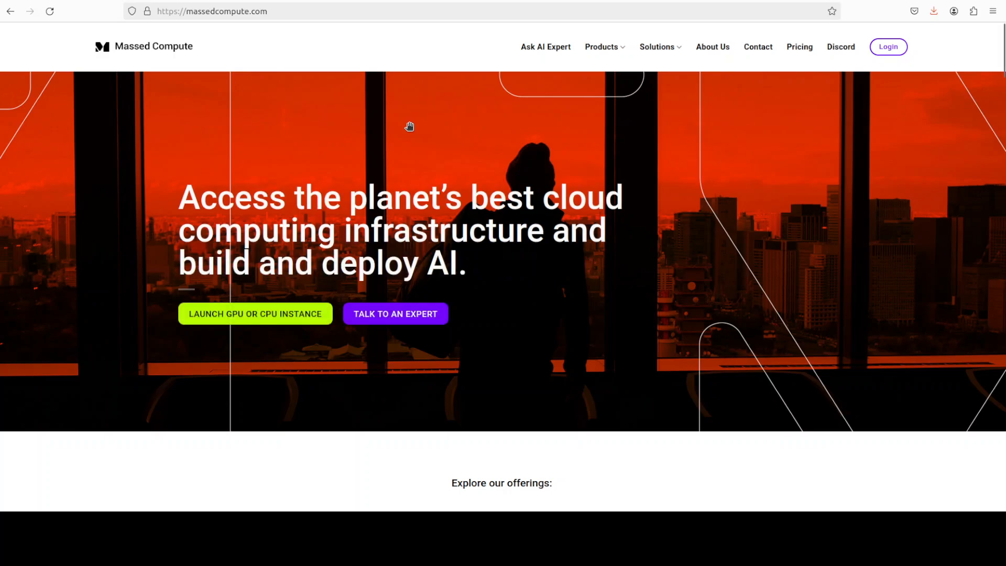
mouse_move(205, 112)
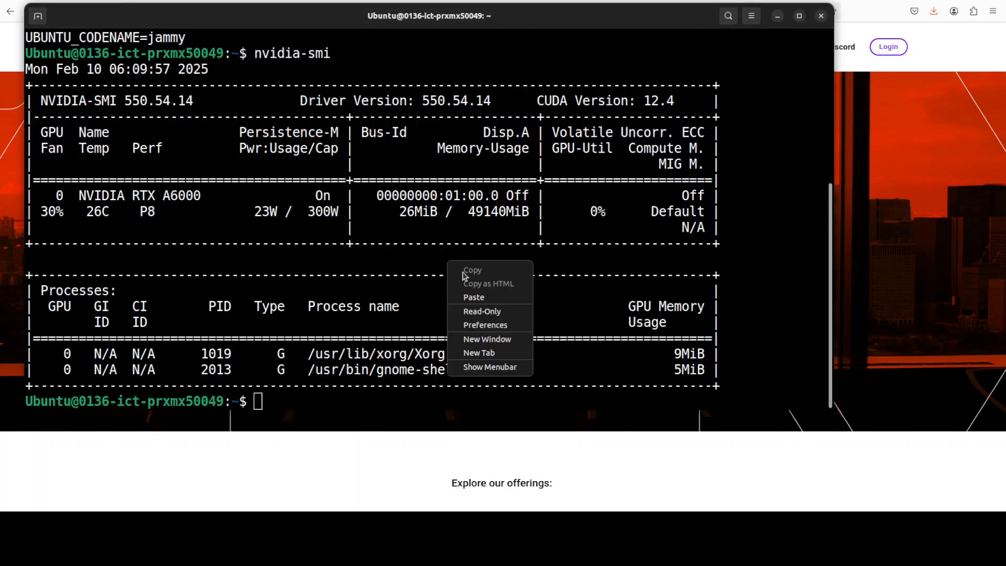
- Create and activate conda environment 'ai', then paste the NanoSage git clone && cd command
left_click(473, 296)
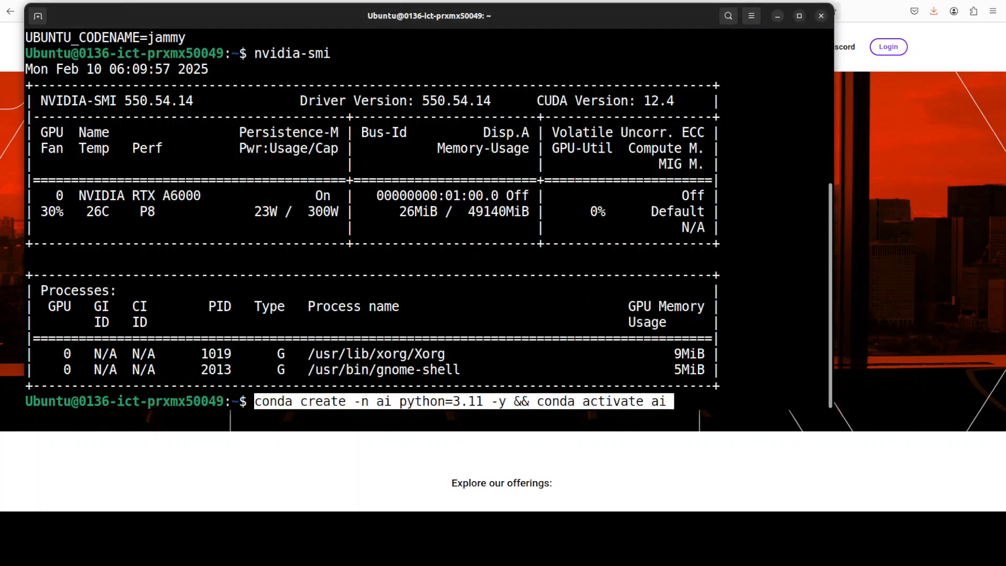
key("Return")
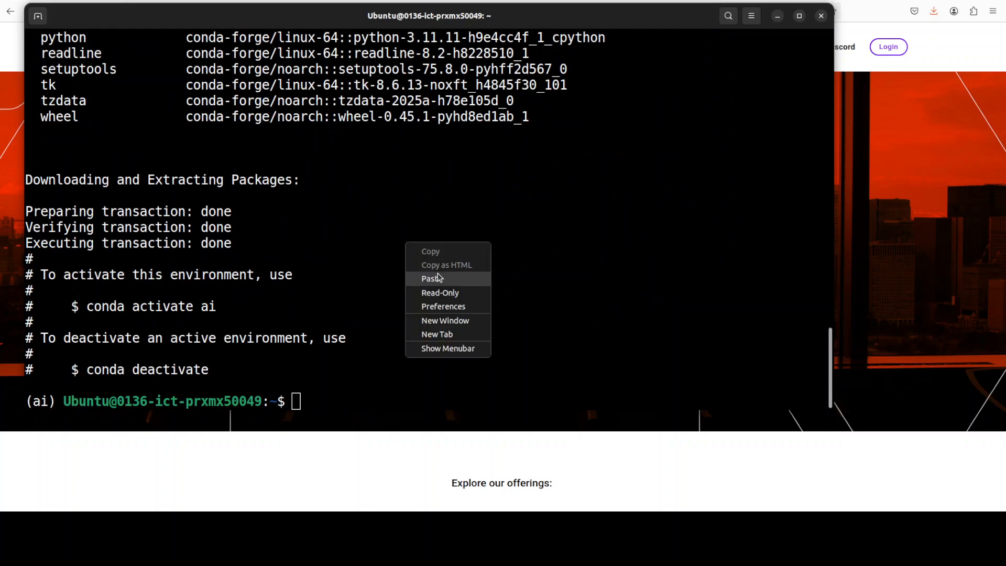
left_click(431, 278)
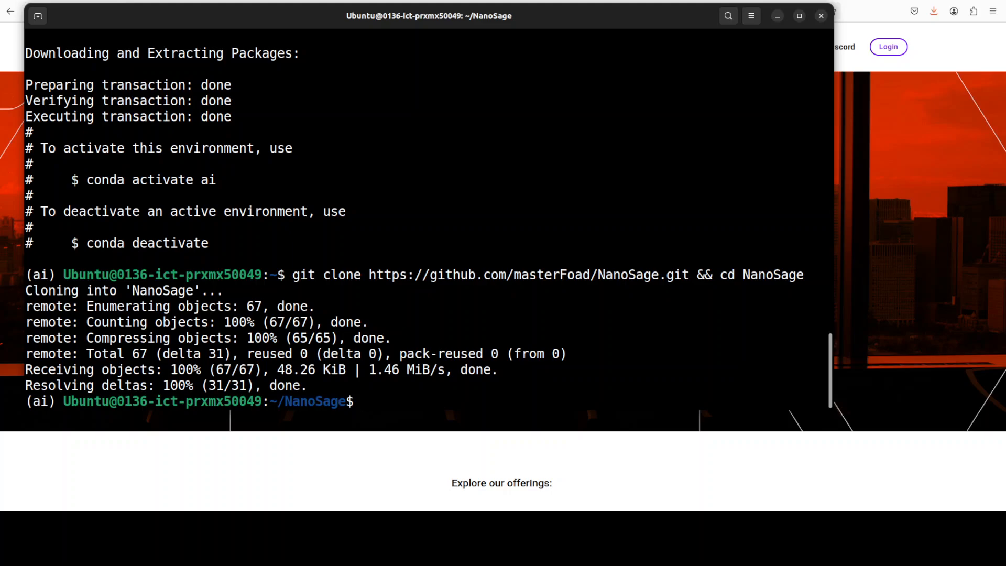
right_click(522, 301)
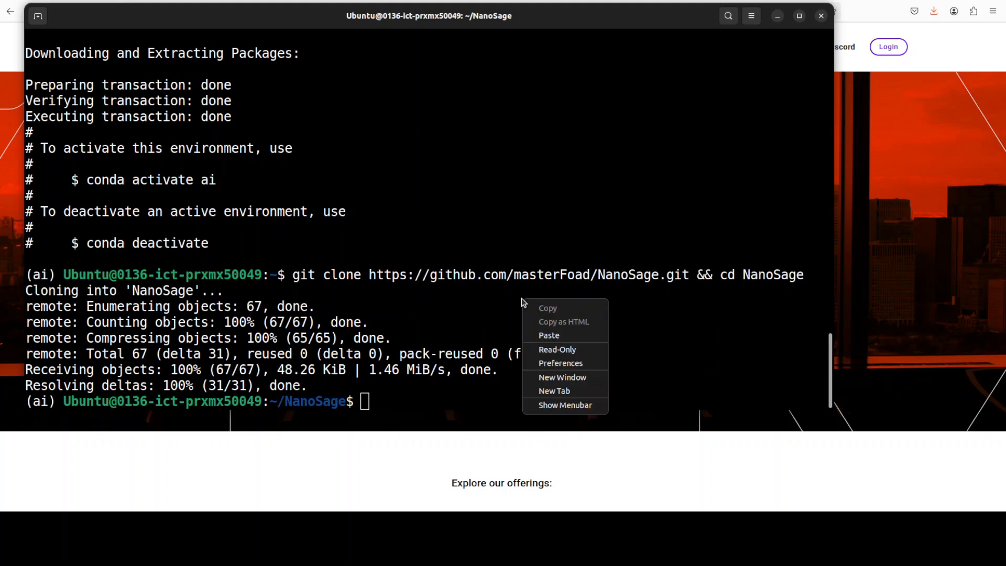
- Install torch, torchvision and torchaudio with pip in the ai environment
left_click(548, 336)
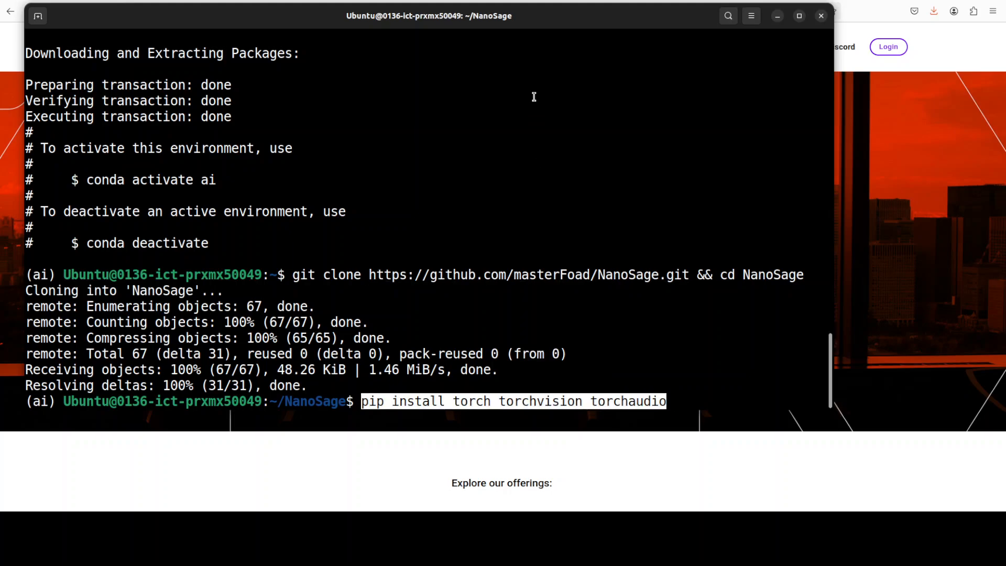
key("Return")
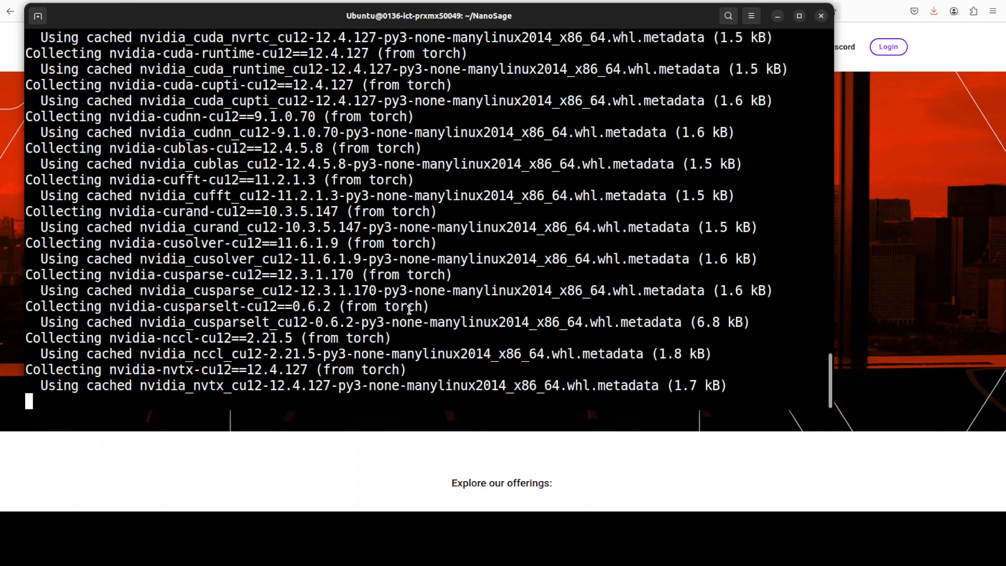
scroll("down", 3)
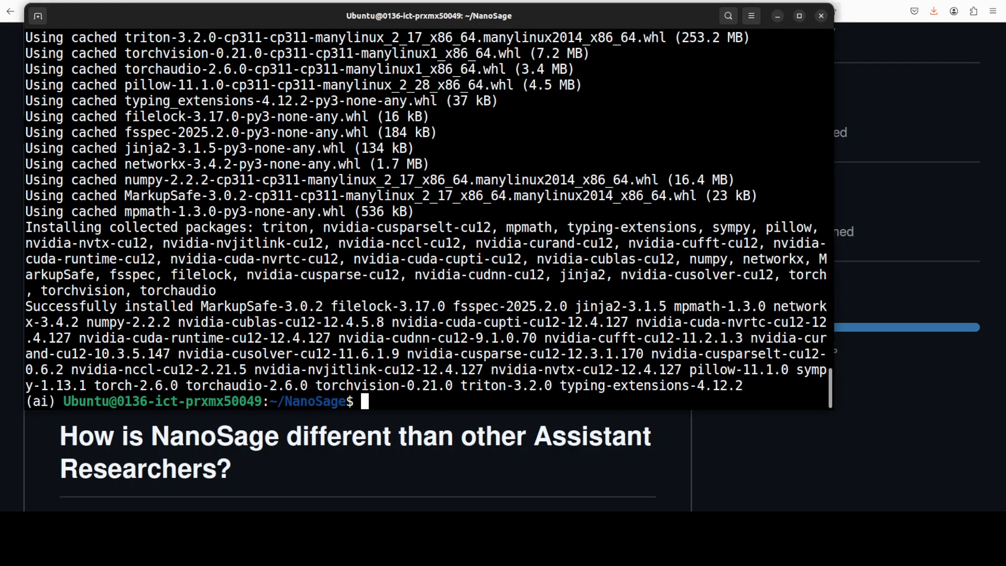
- Run pip install -r requirements.txt to install NanoSage's required packages
type("pip install -r requirements.txt")
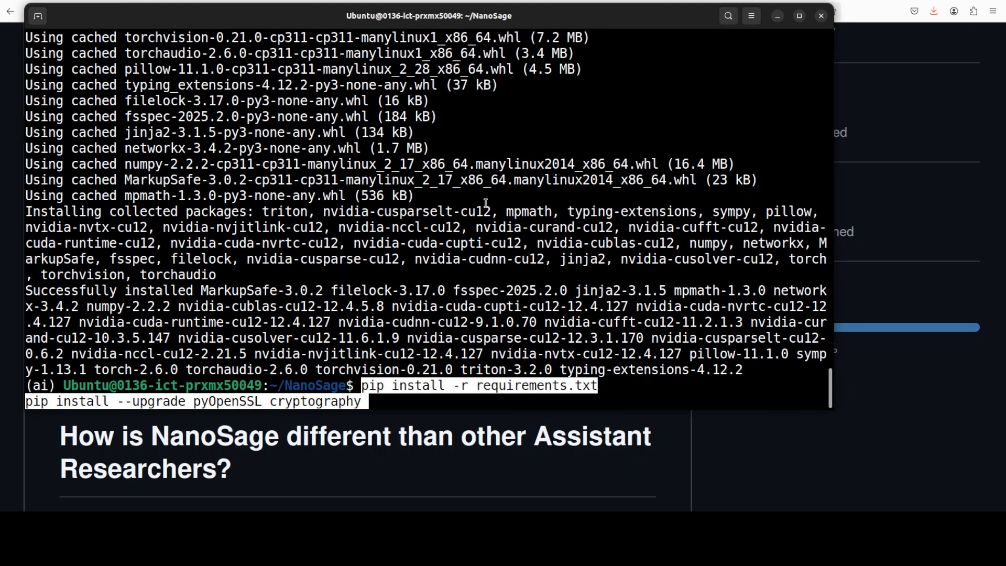
mouse_move(265, 144)
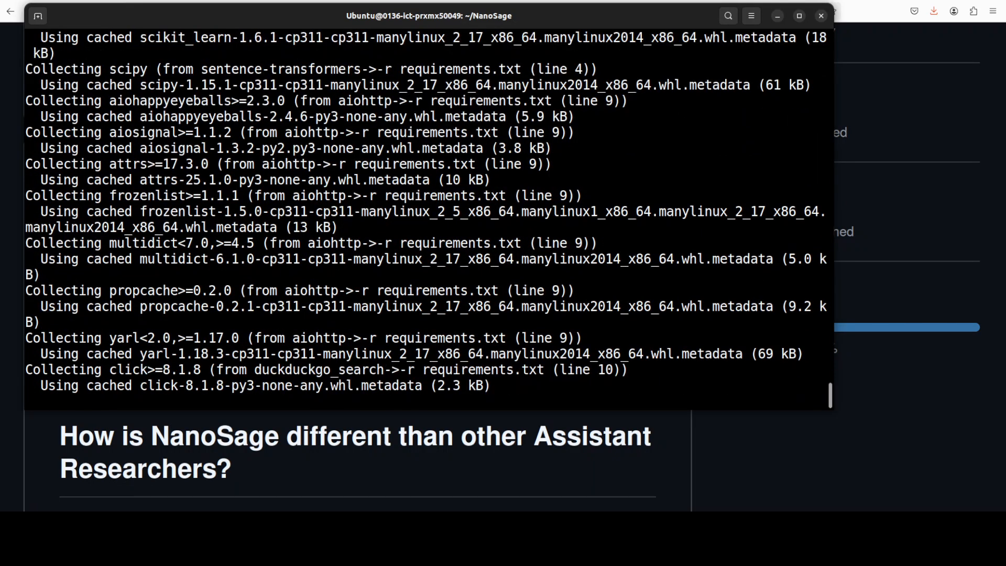
scroll("down", 3)
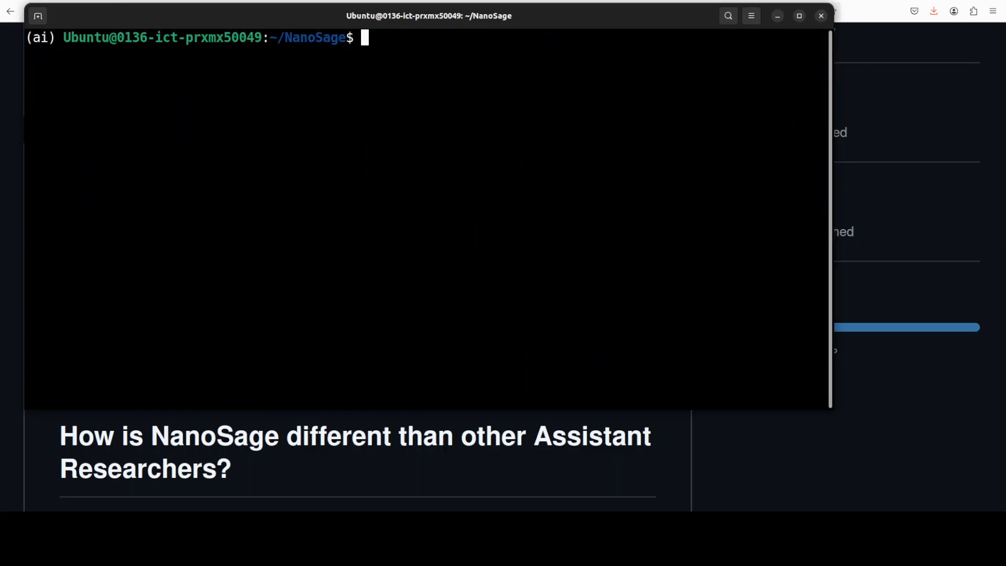
mouse_move(434, 133)
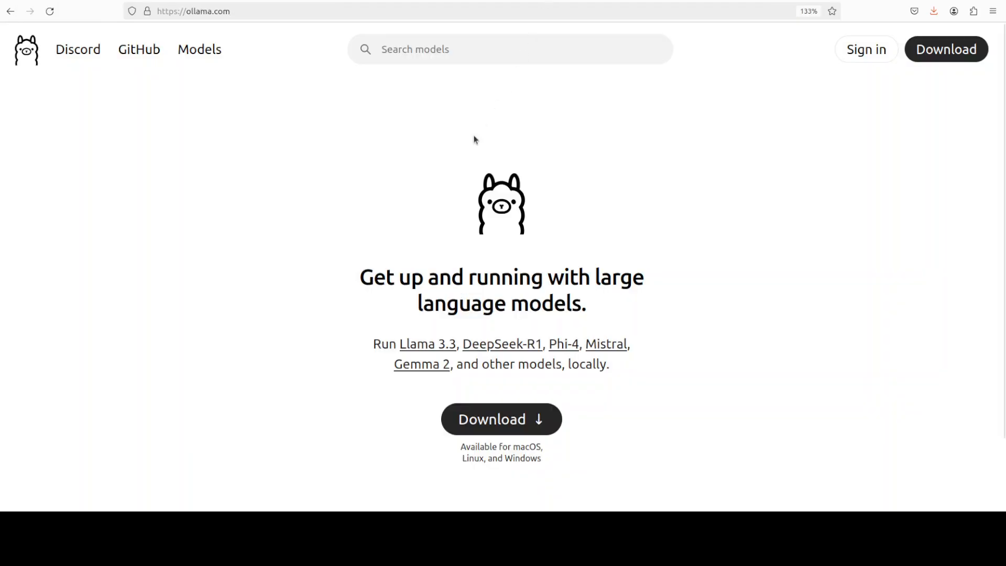
mouse_move(556, 191)
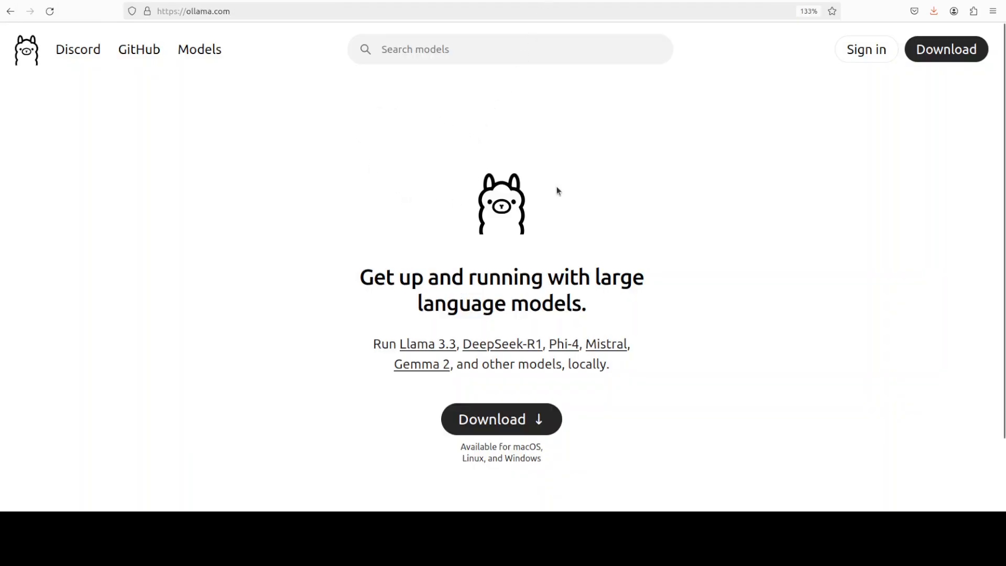
mouse_move(324, 2)
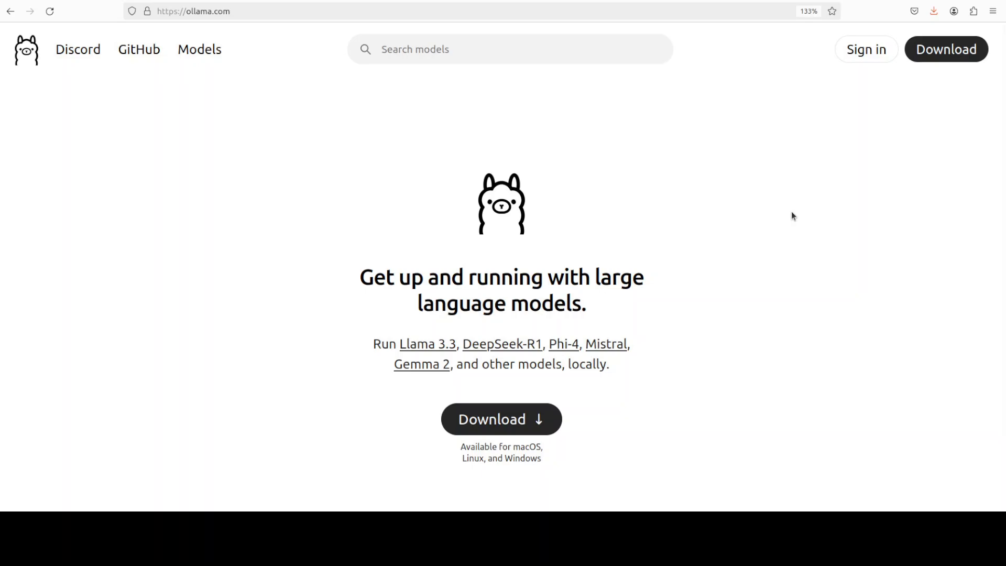
mouse_move(742, 328)
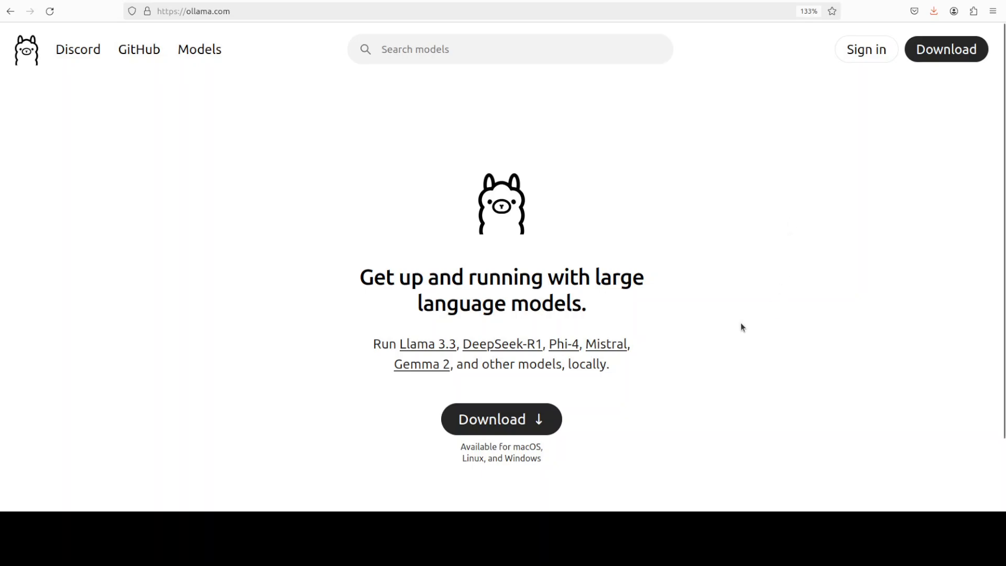
- View Ollama's Windows and Linux download tabs, then search the model library for 'gemma'
left_click(501, 419)
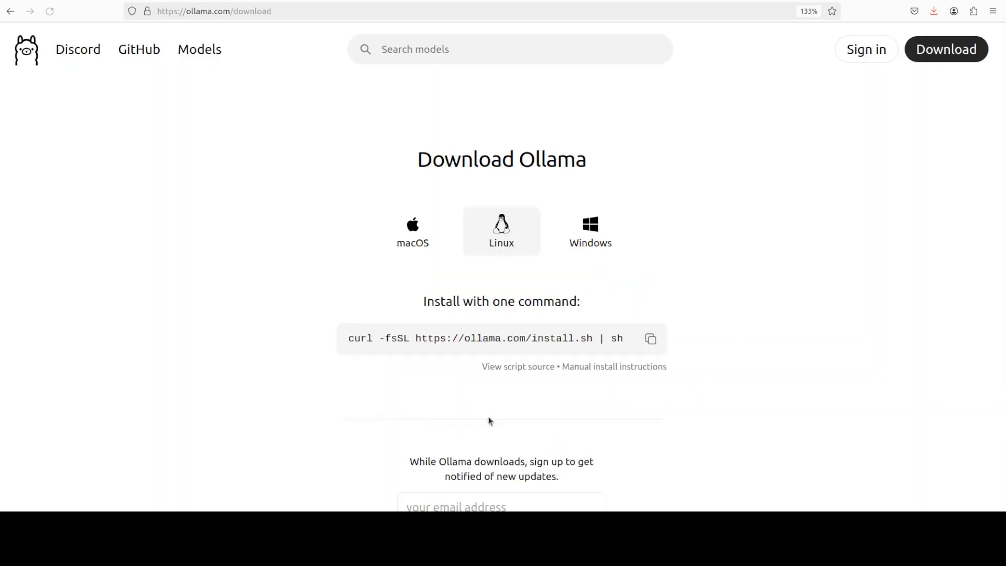
mouse_move(683, 346)
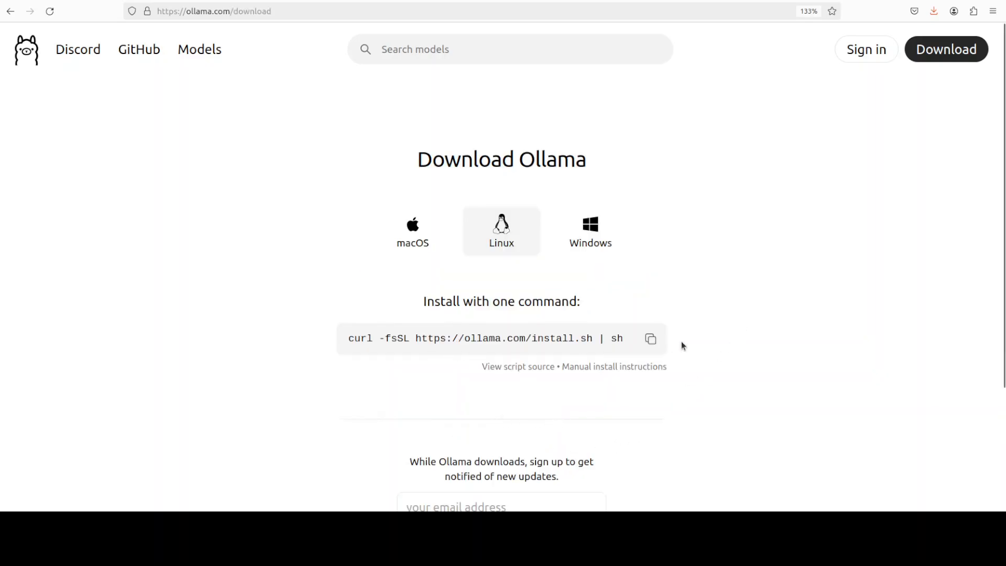
mouse_move(413, 250)
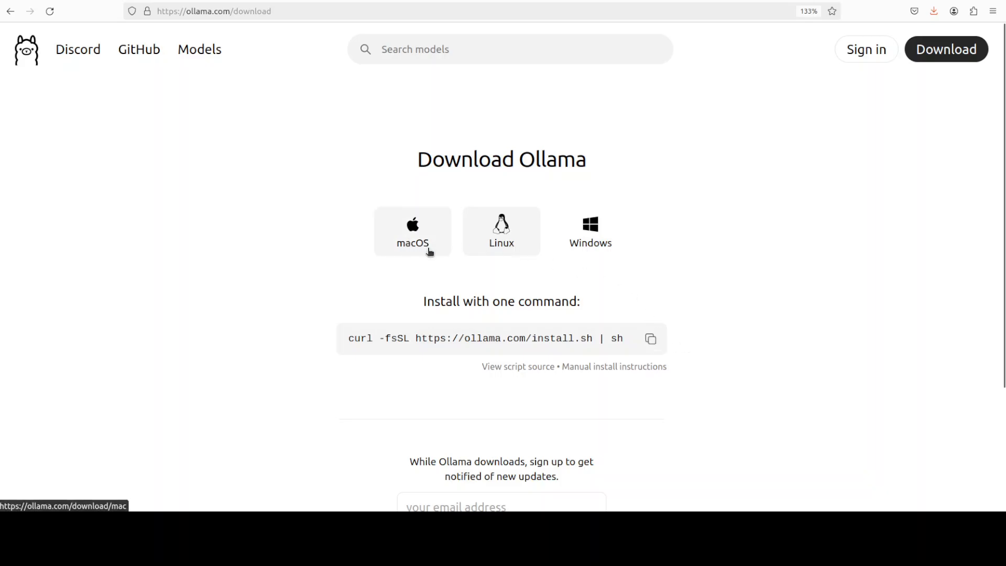
left_click(589, 230)
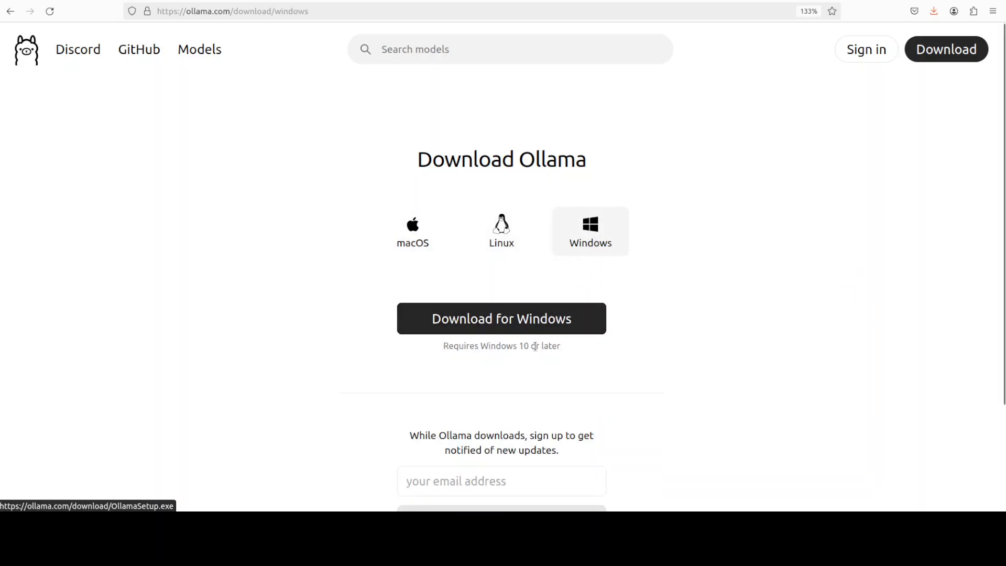
left_click(501, 231)
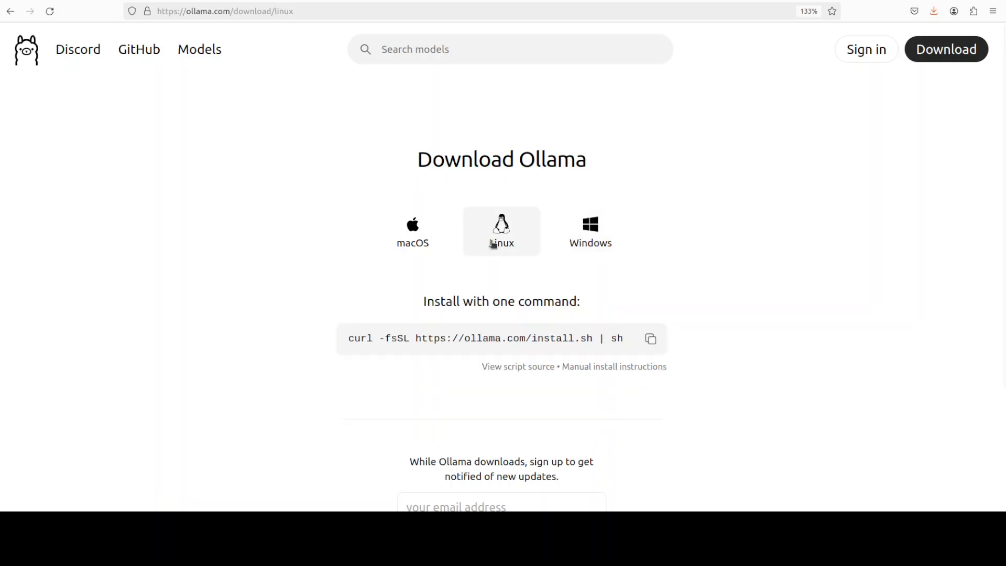
left_click(509, 49)
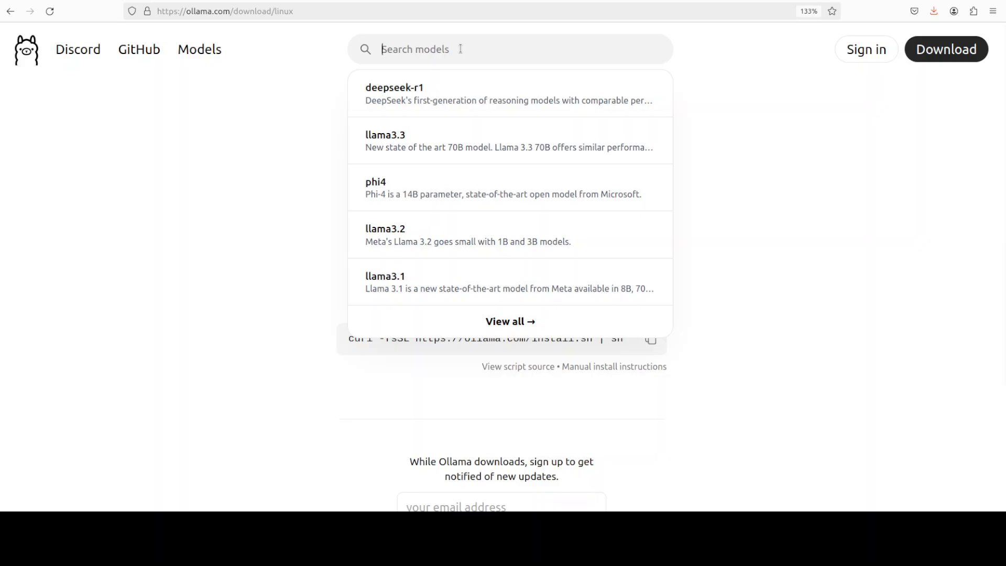
type("gemma")
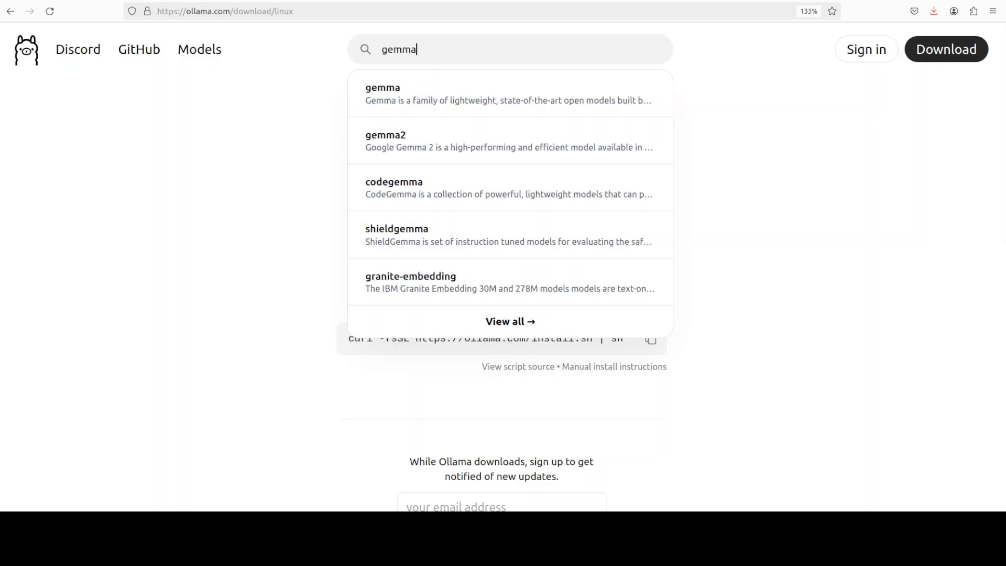
mouse_move(130, 121)
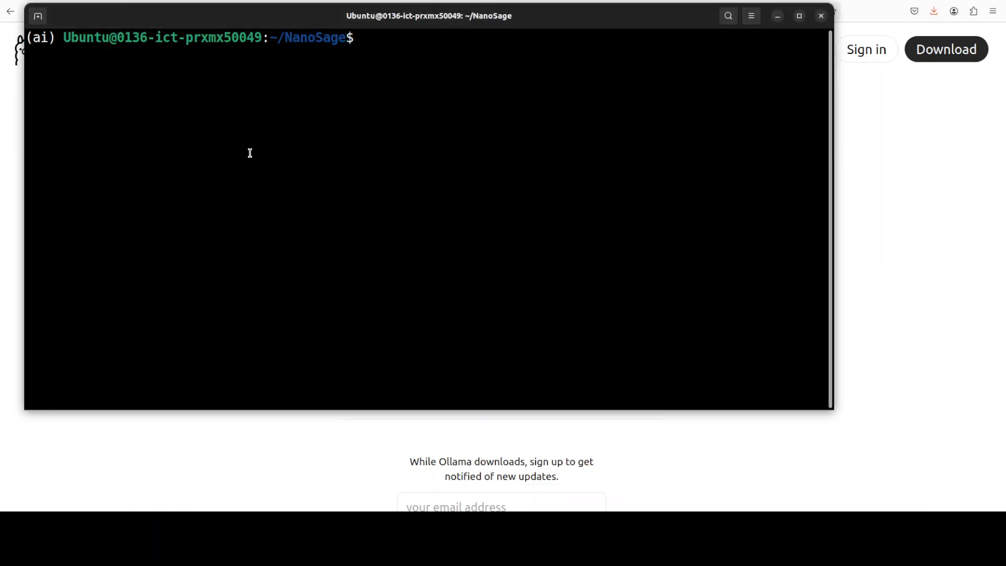
- List local Ollama models, then pull the gemma2:2b model
type("ollama list")
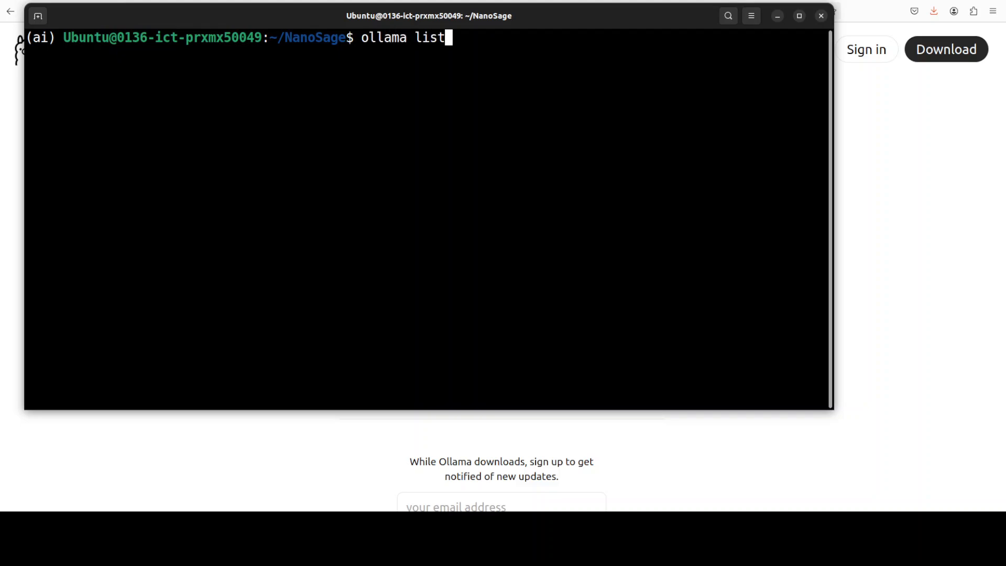
key("Return")
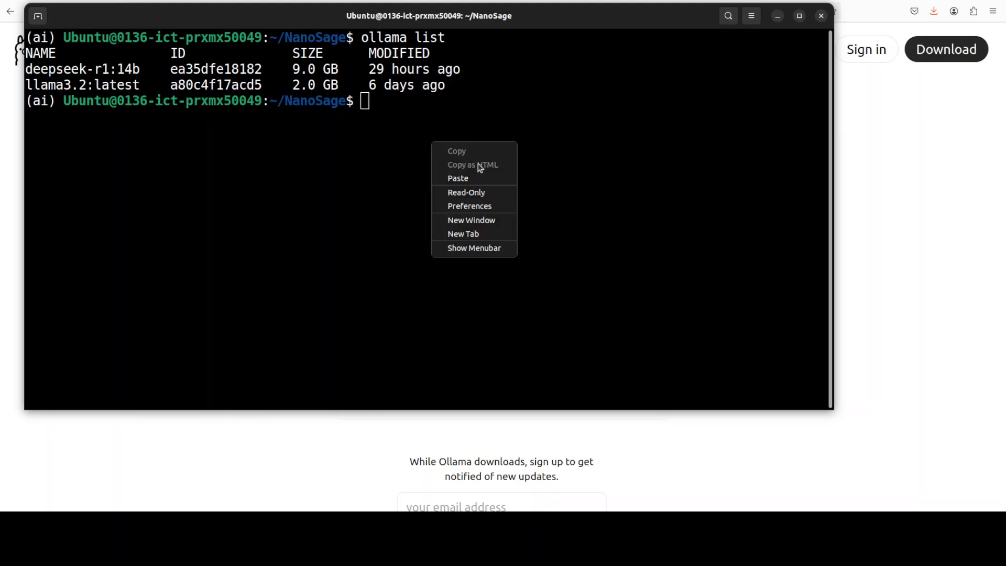
left_click(458, 178)
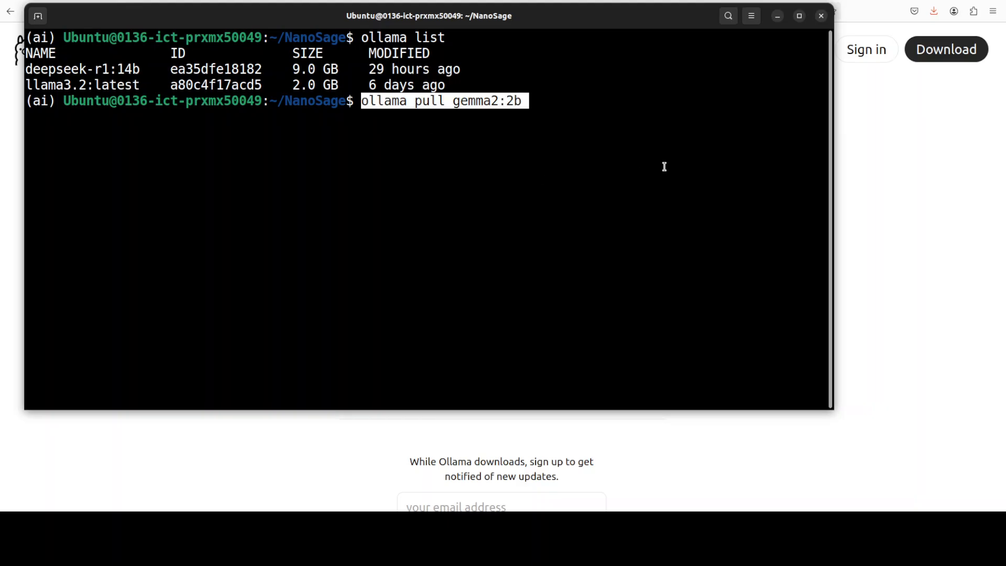
key("Return")
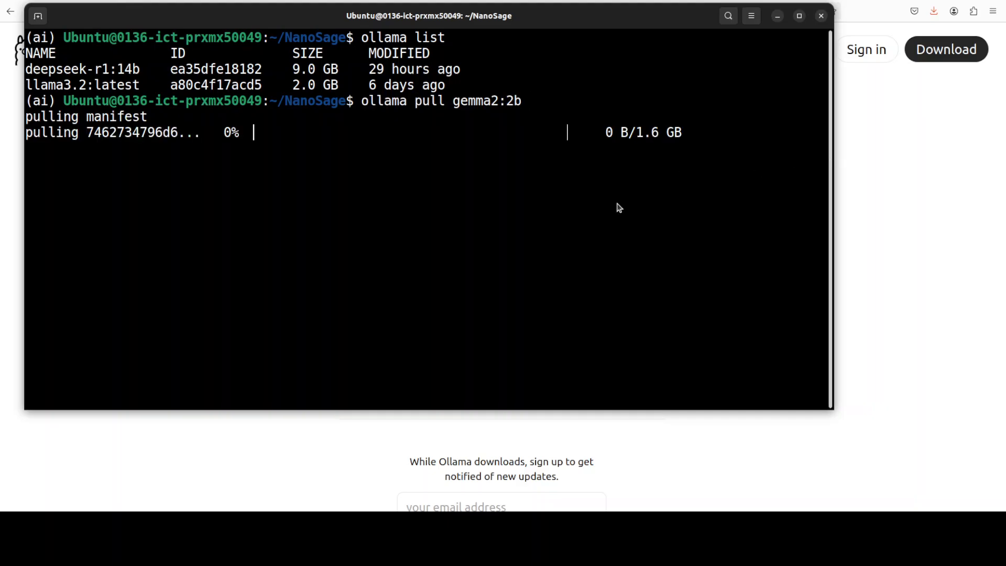
mouse_move(653, 144)
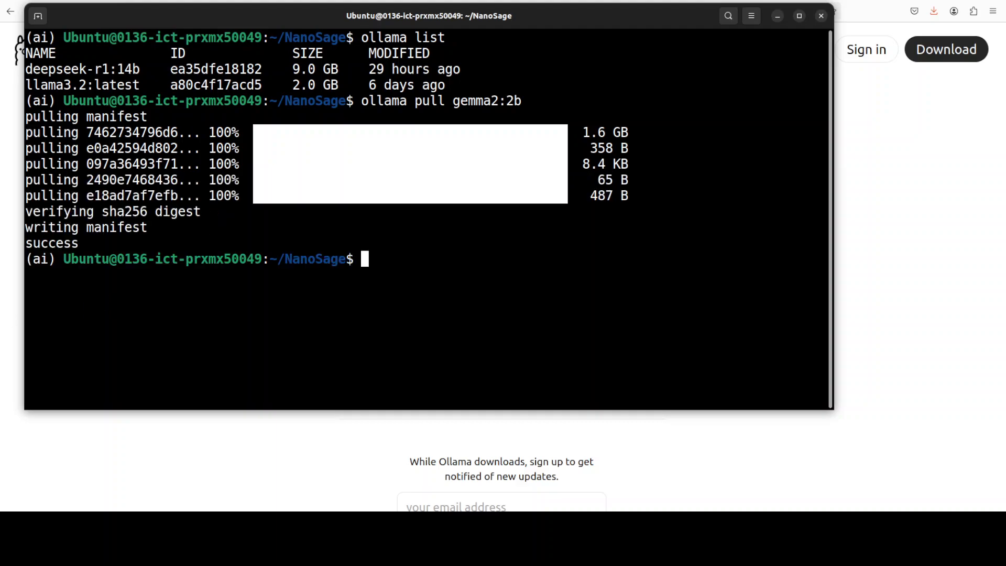
mouse_move(246, 311)
type("ollama list")
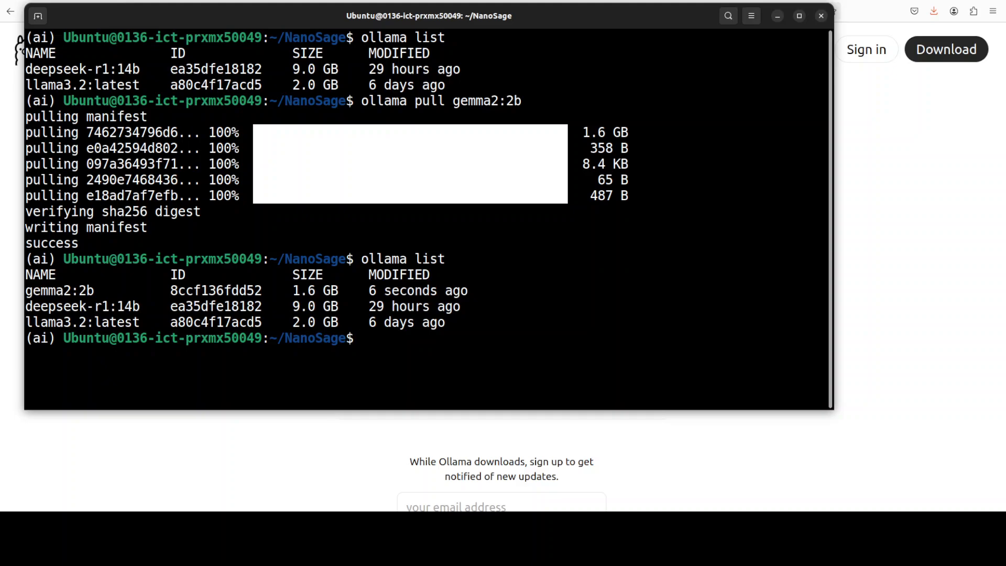
- Clear the terminal output after the gemma2:2b download finishes
type("clear")
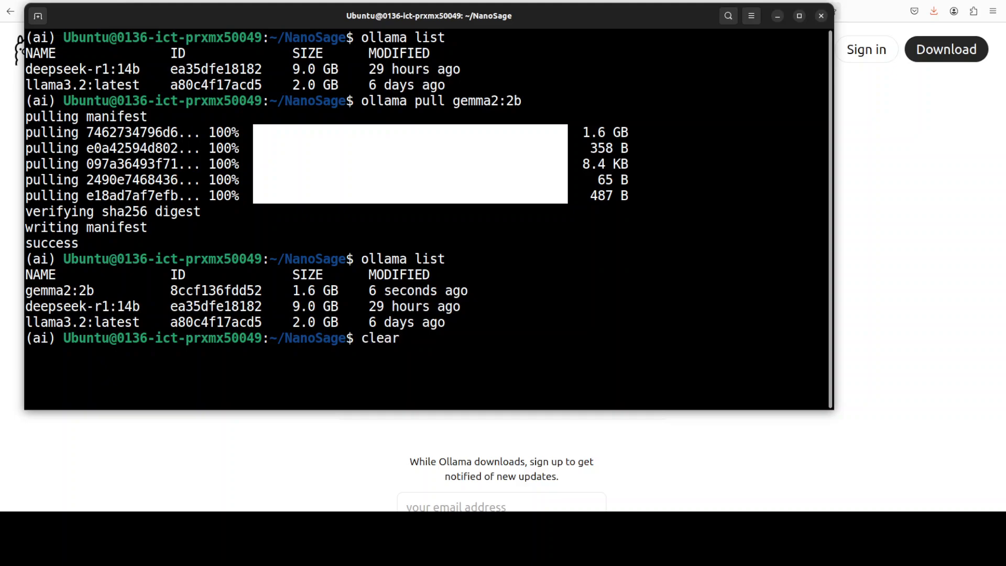
key("Return")
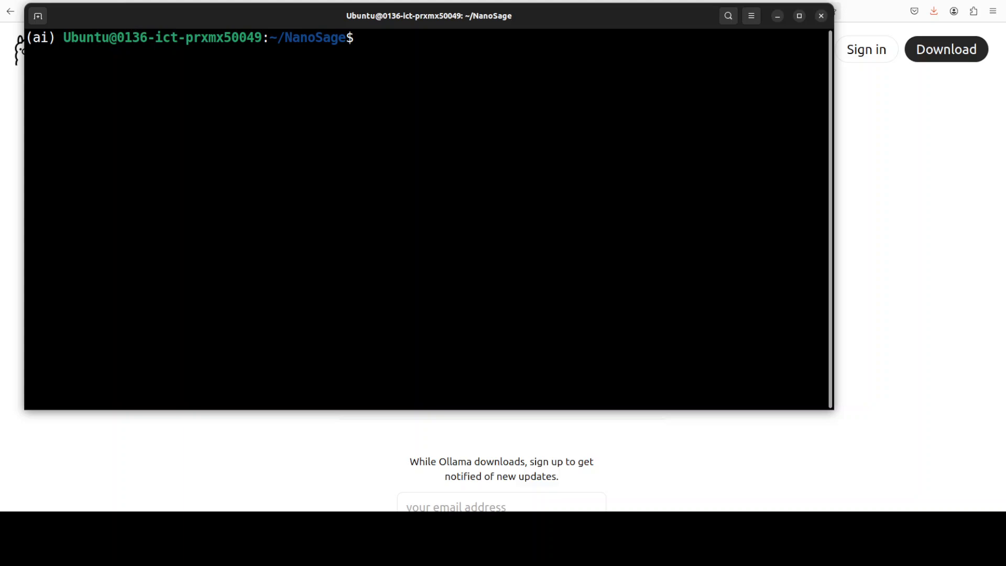
- Paste and run the python main.py workout-plan query with web search, CPU, top_k 10 and colpali
right_click(399, 93)
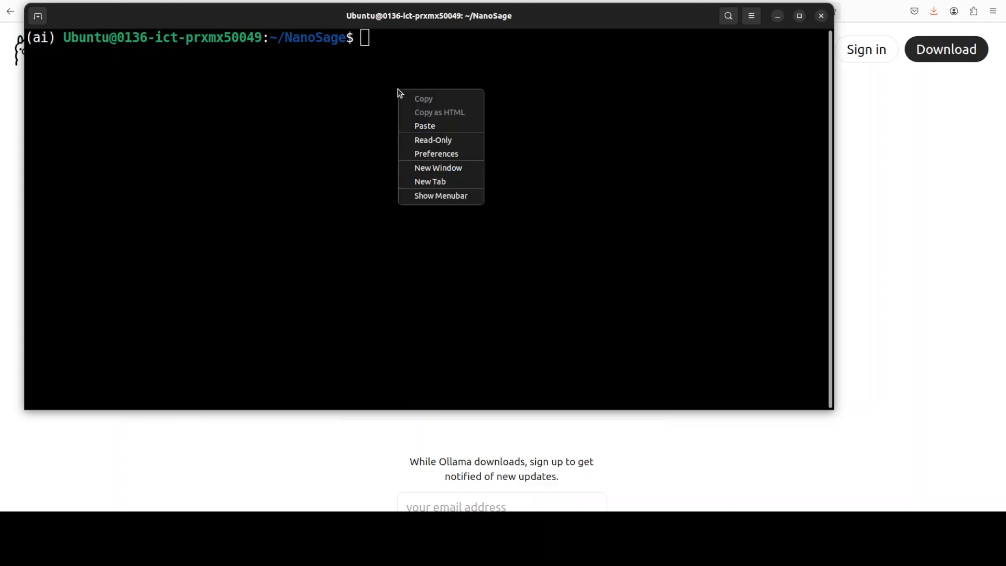
left_click(424, 125)
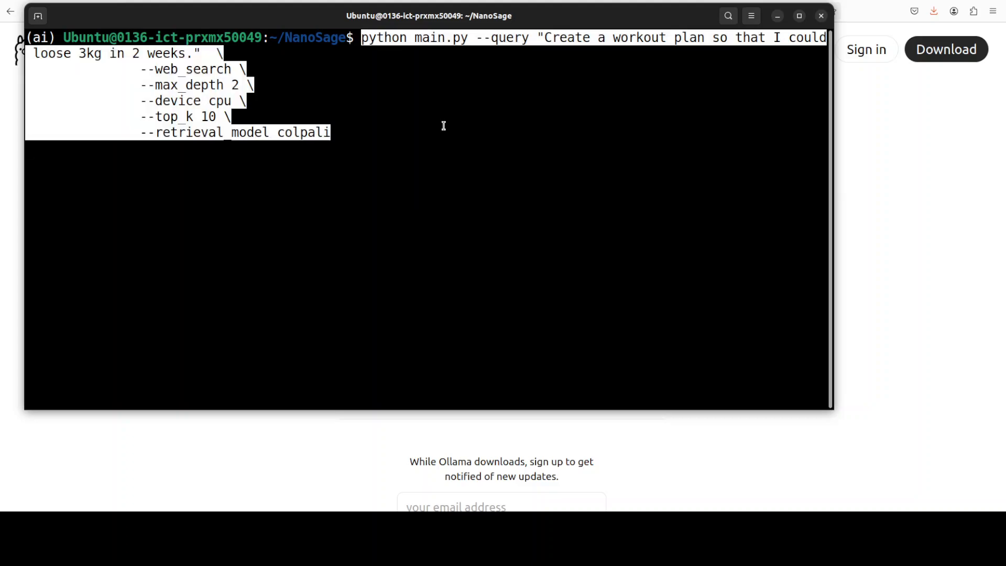
mouse_move(402, 79)
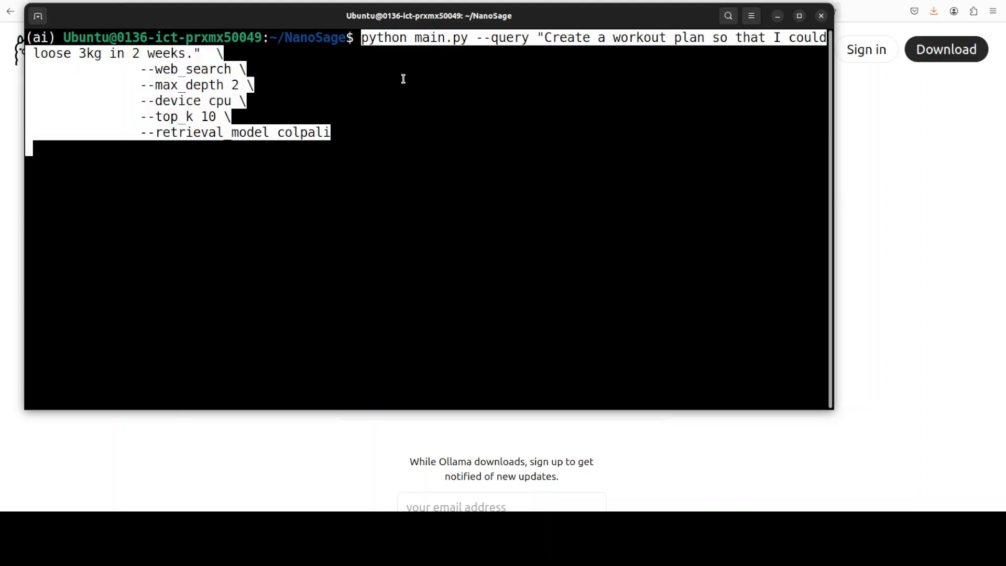
mouse_move(464, 65)
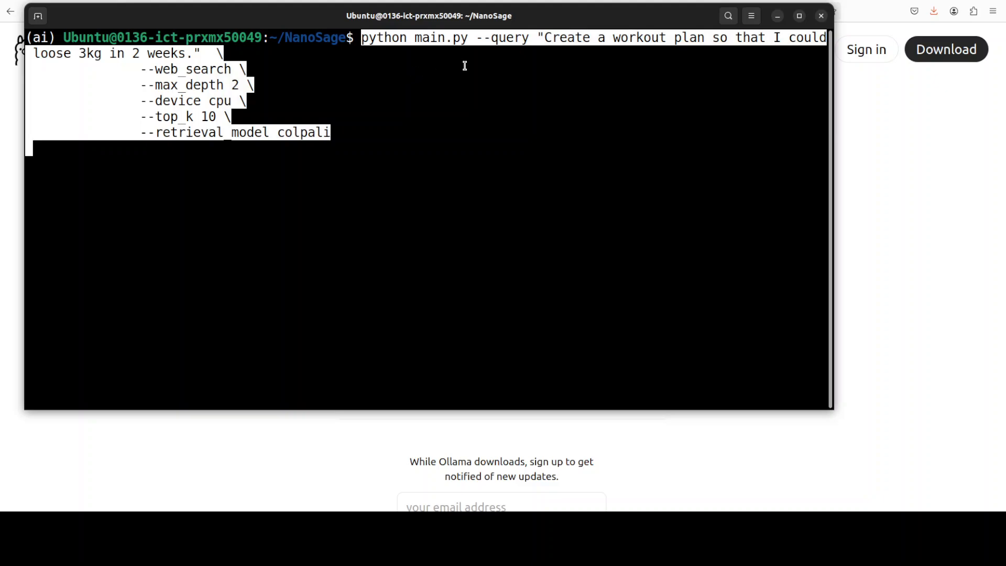
mouse_move(566, 82)
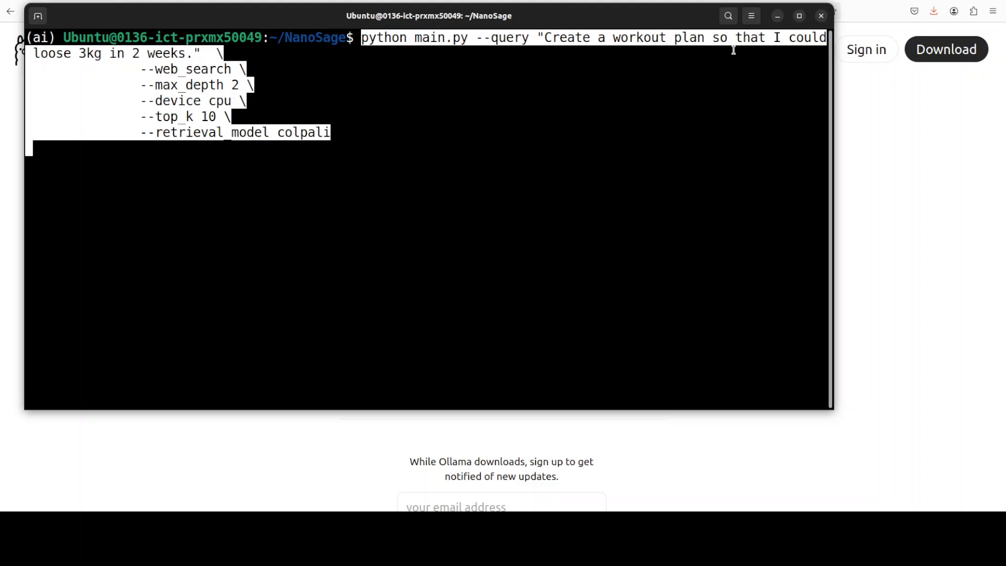
mouse_move(293, 77)
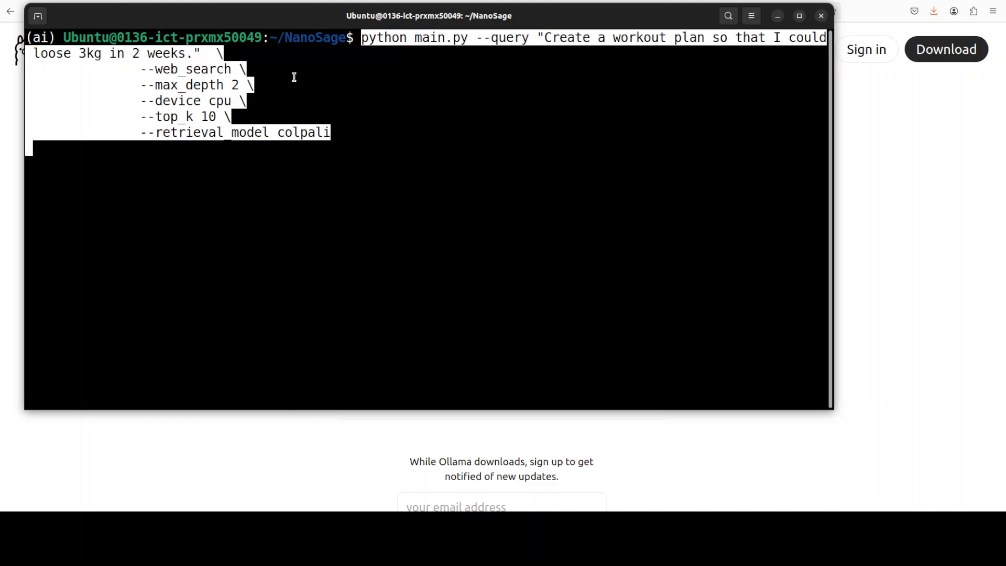
mouse_move(199, 61)
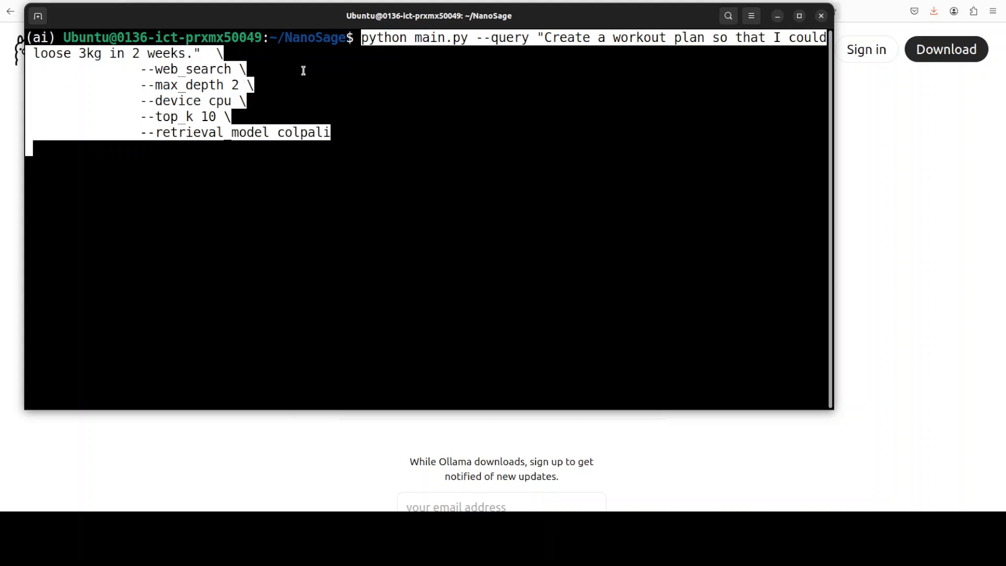
mouse_move(320, 150)
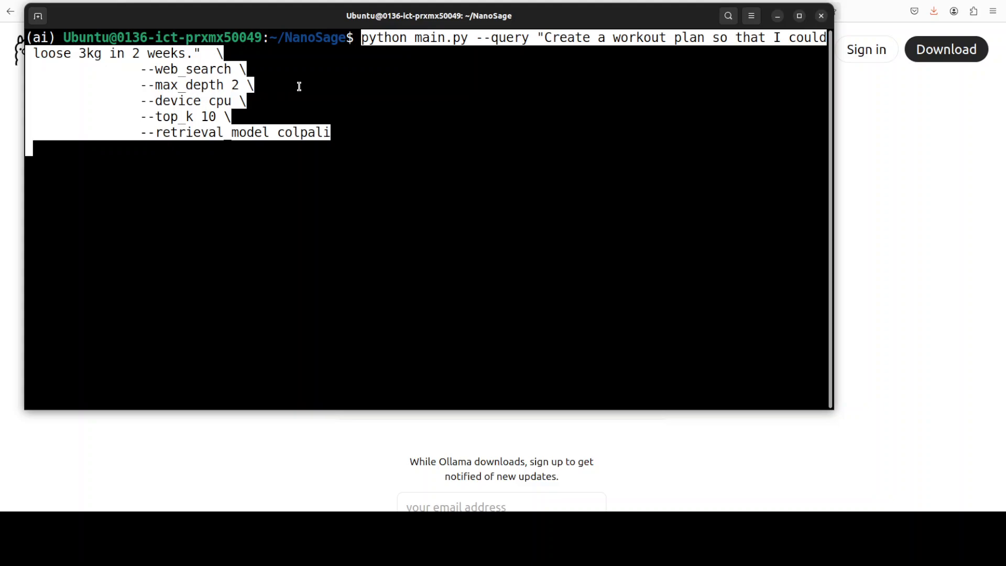
mouse_move(230, 107)
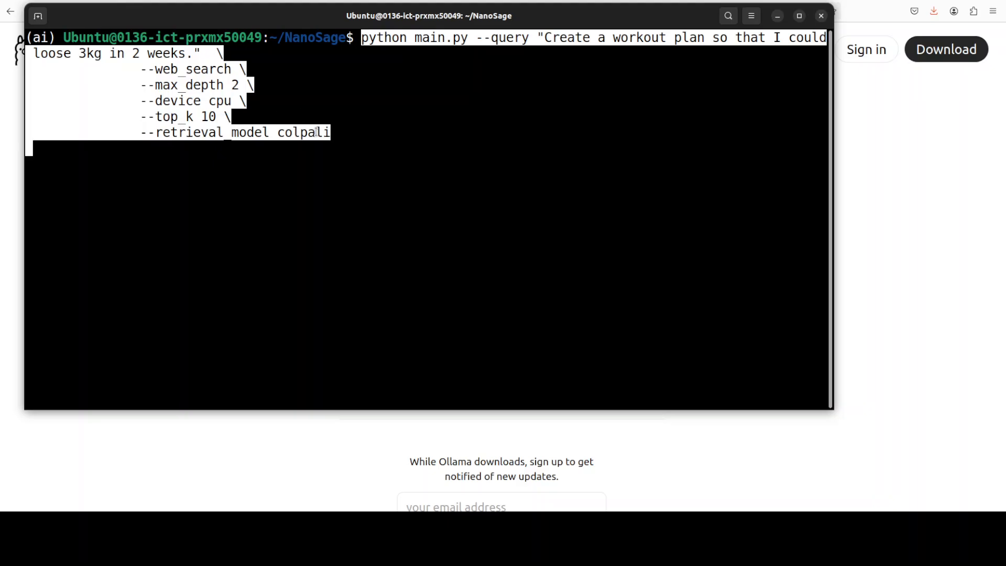
mouse_move(372, 137)
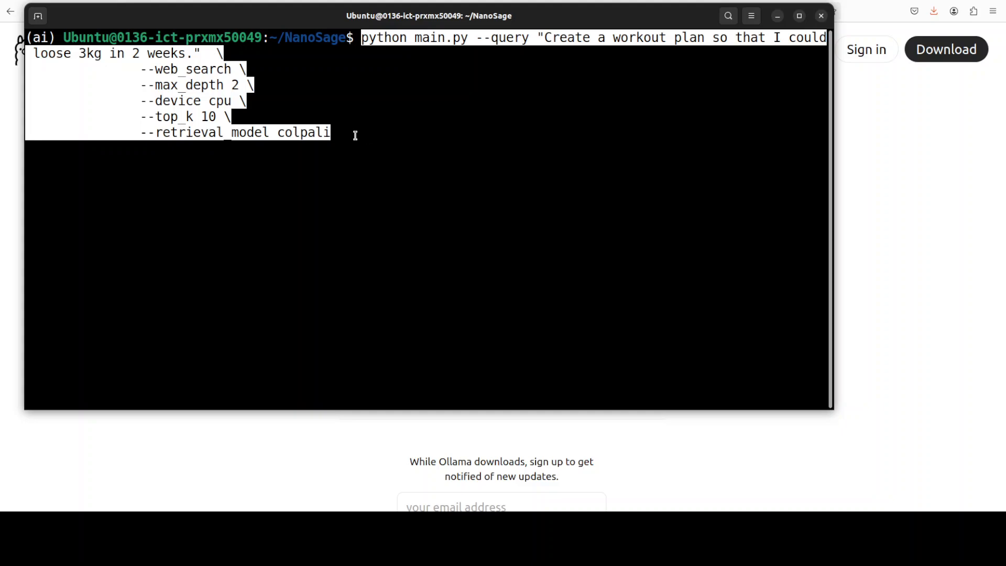
key("Return")
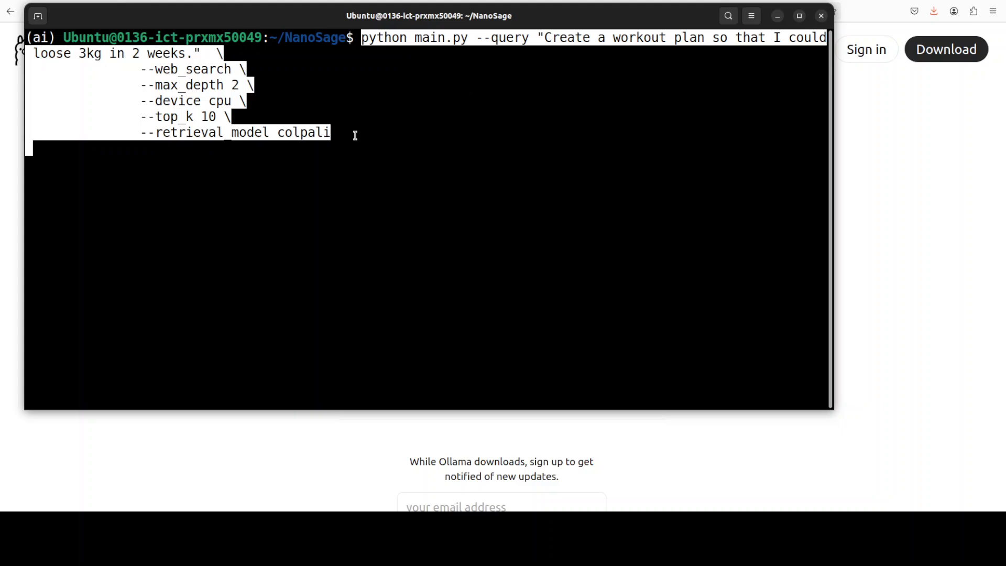
mouse_move(315, 184)
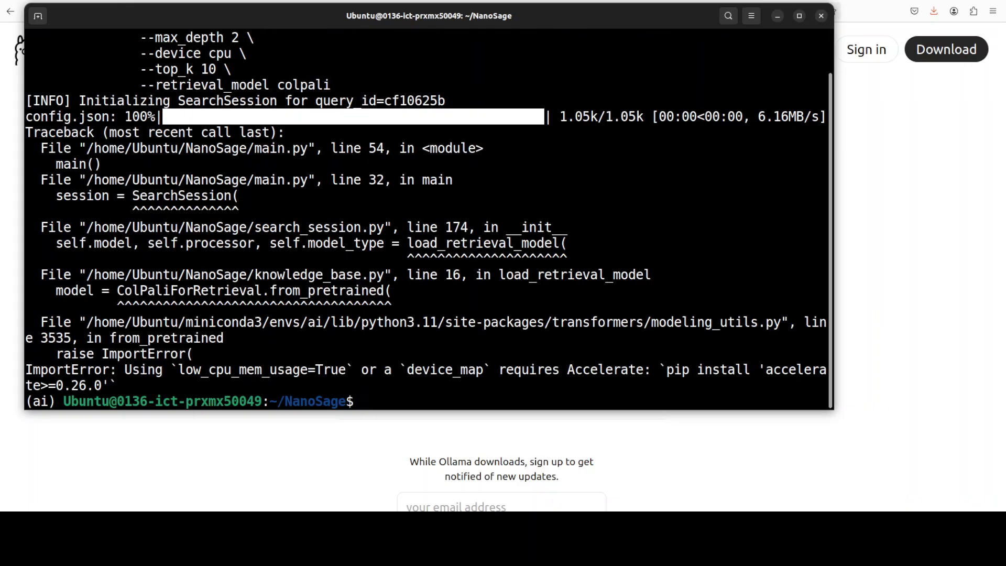
mouse_move(439, 356)
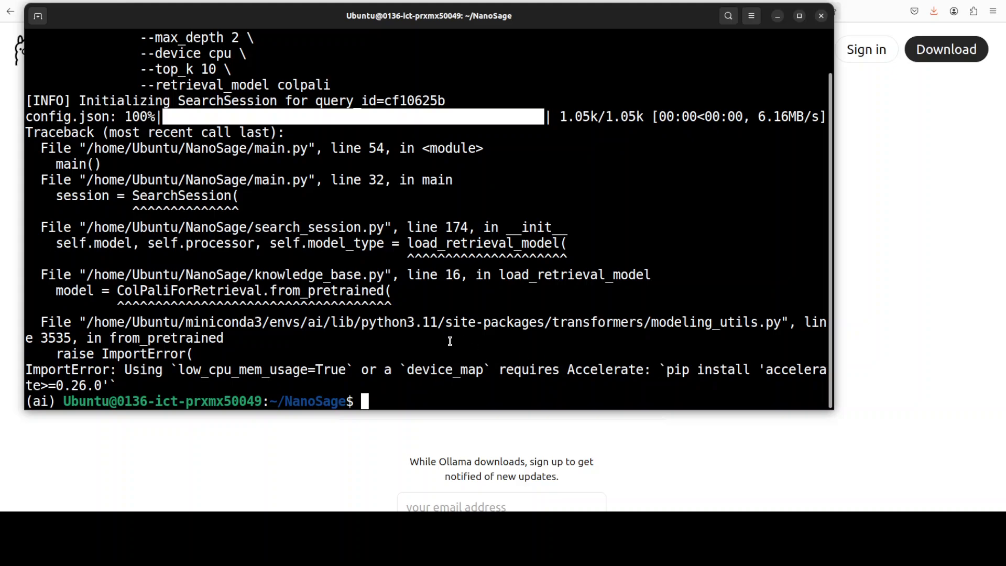
- Run pip install accelerate to fix the missing-Accelerate import error, then begin typing clear
type("p")
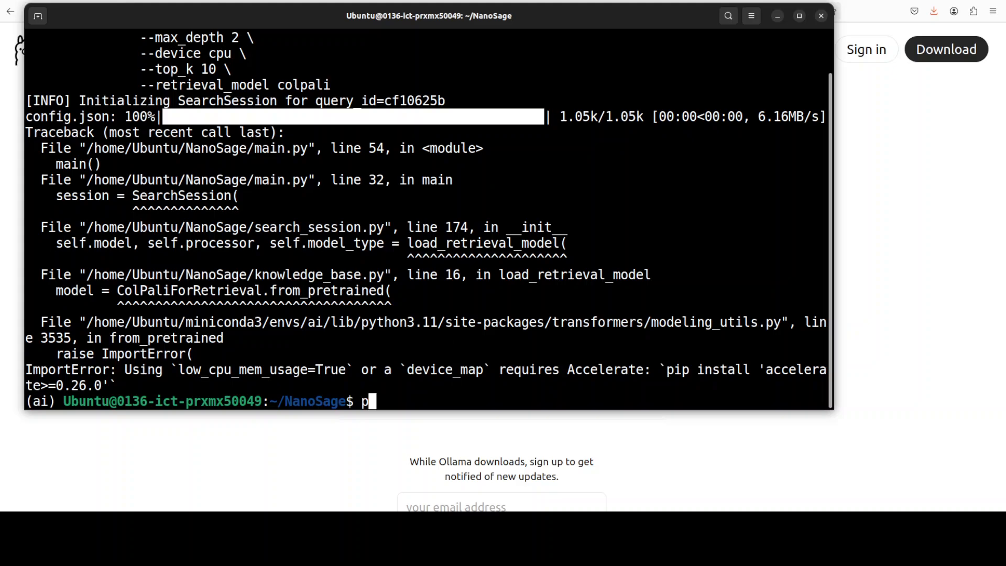
type("ip install a")
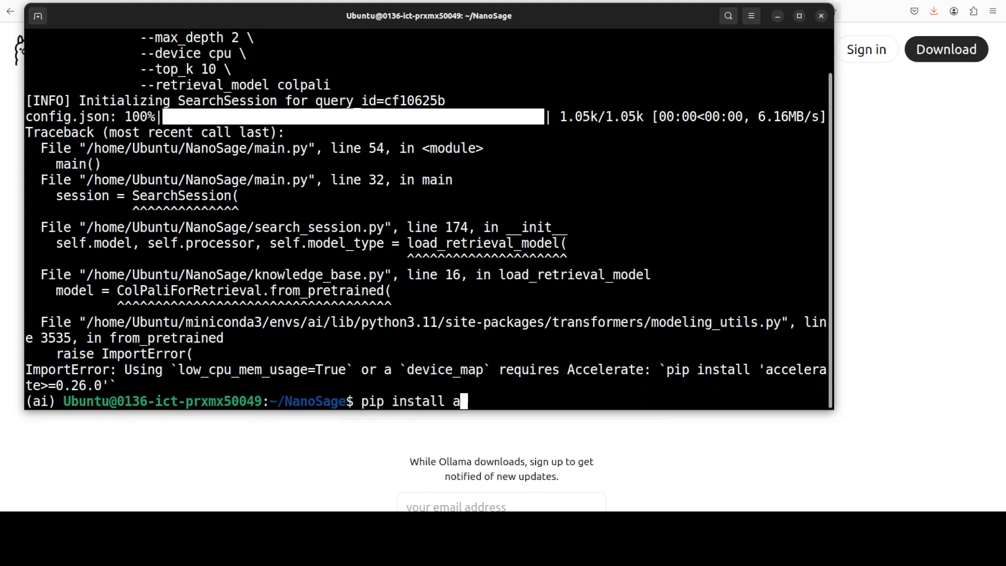
type("ccelerat")
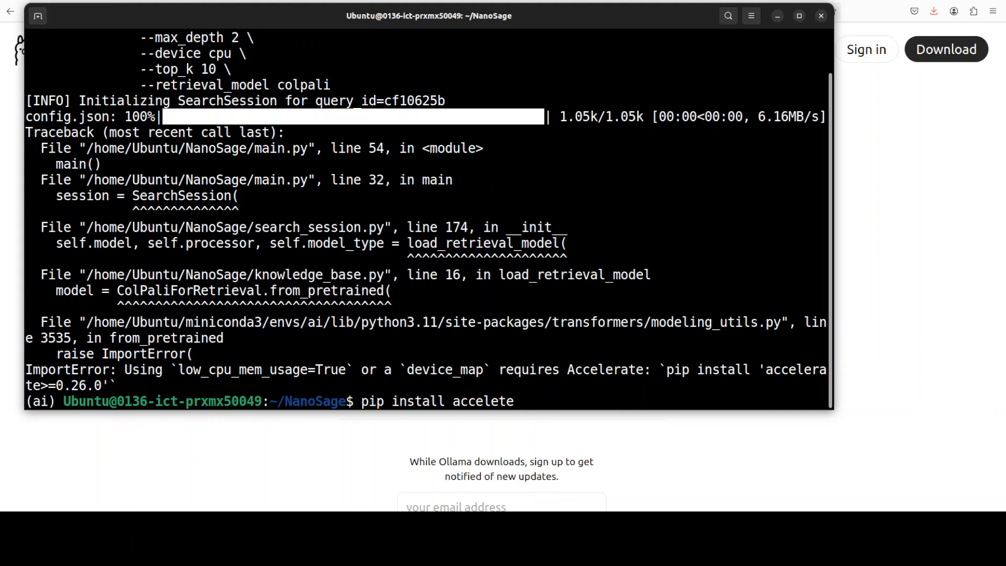
type("e")
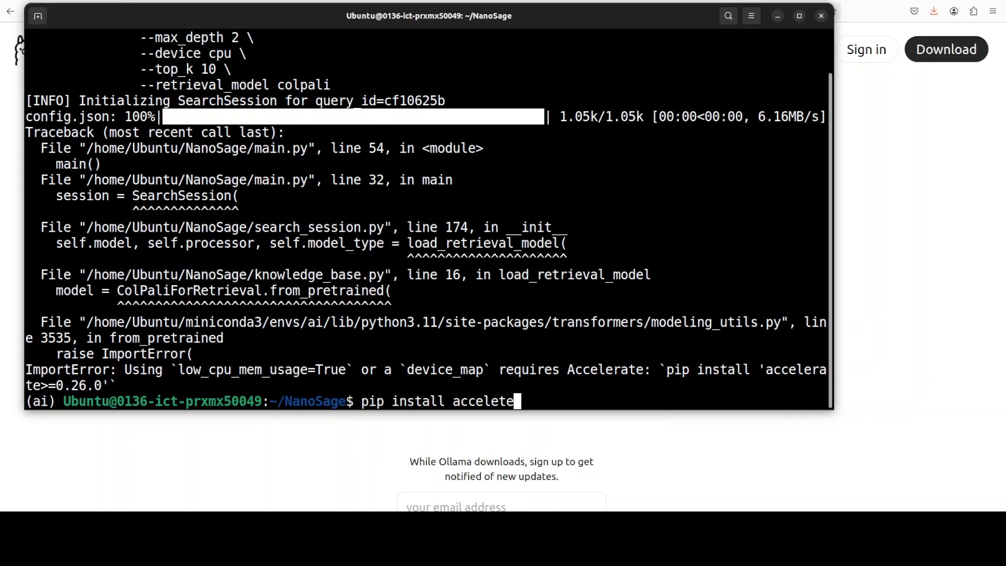
key("Backspace")
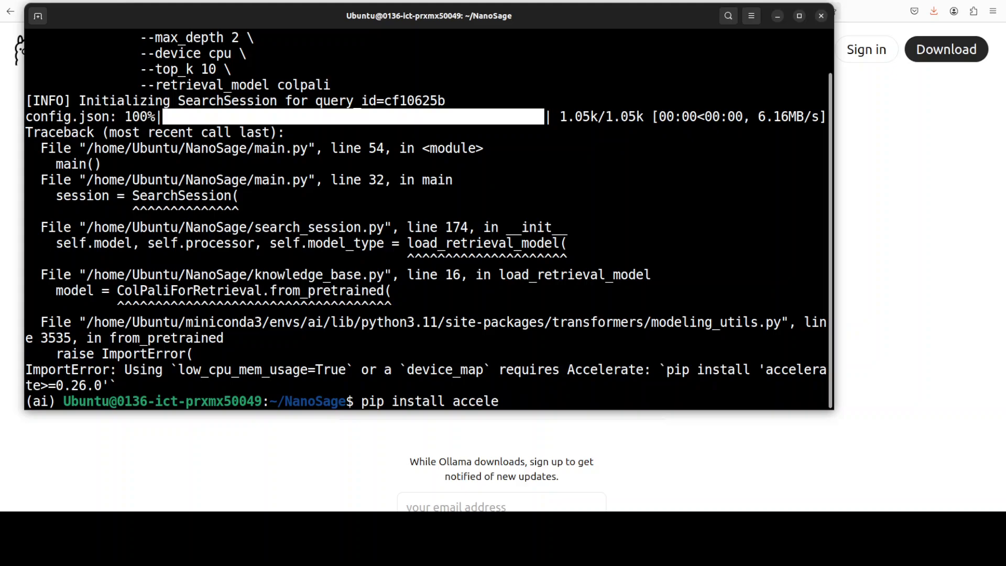
type("rate")
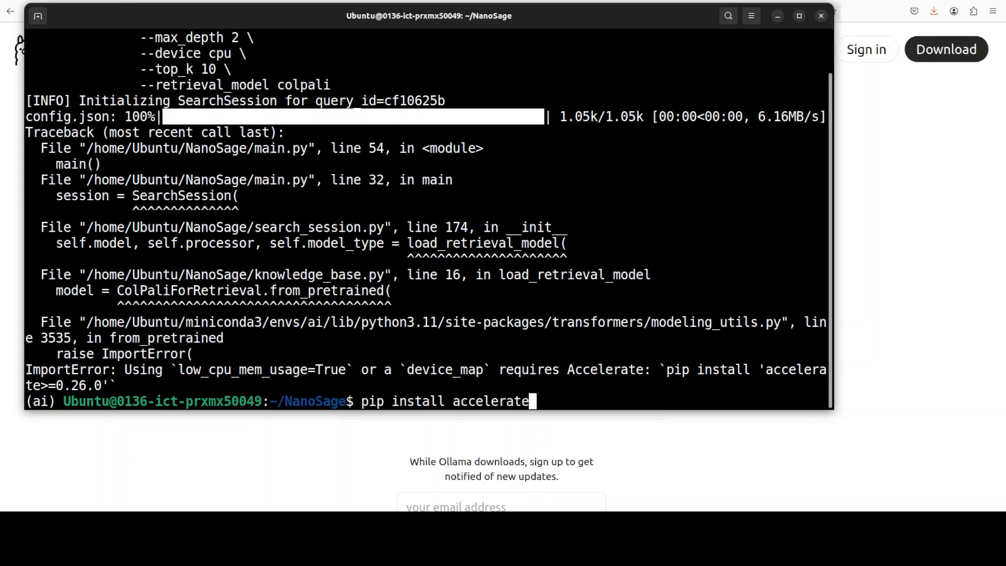
key("Return")
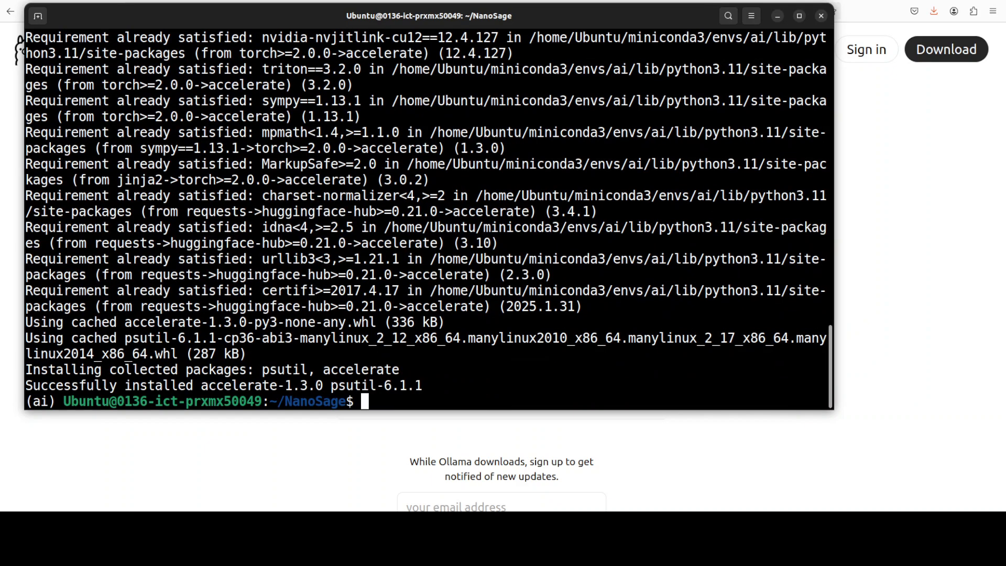
type("clear")
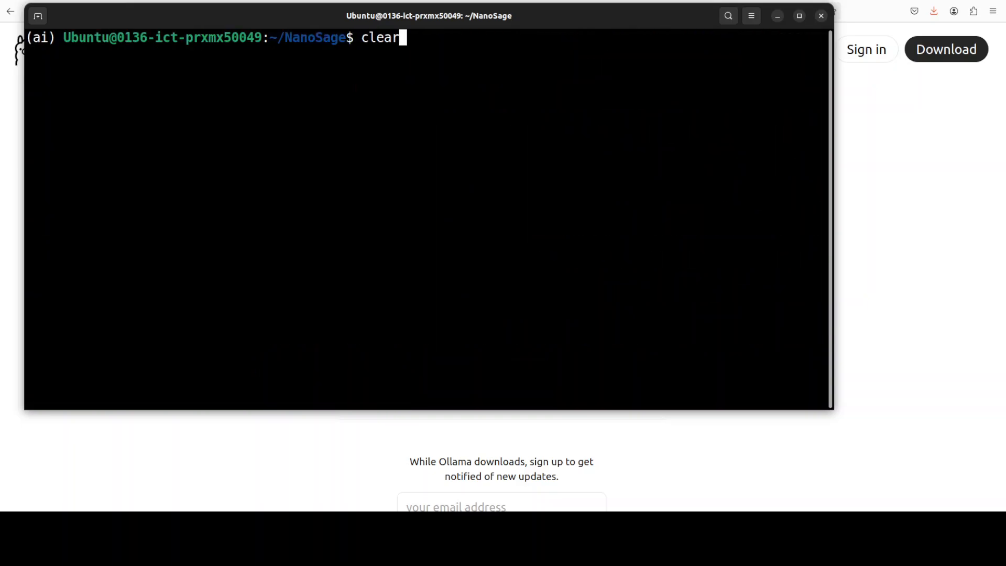
- Rerun the NanoSage query 'Create a workout plan so that I could loose 3kg in 2 weeks' with web search
type("python main.py --query \"Create a workout plan so that I could loose 3kg in 2 weeks.\" --web_search --max_depth 2 --device cpu --top_k 10 --retrieval_model colpali")
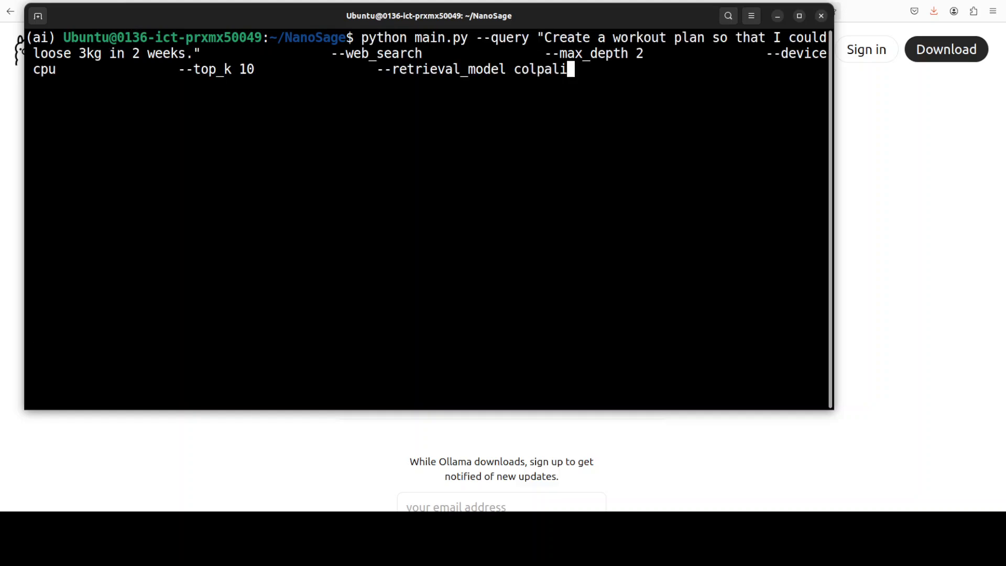
key("Return")
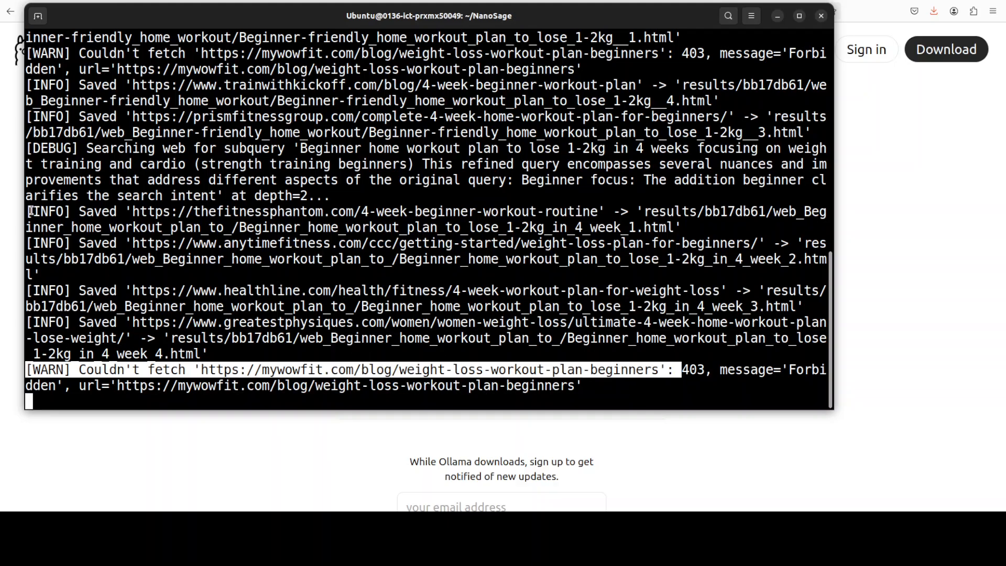
mouse_move(236, 275)
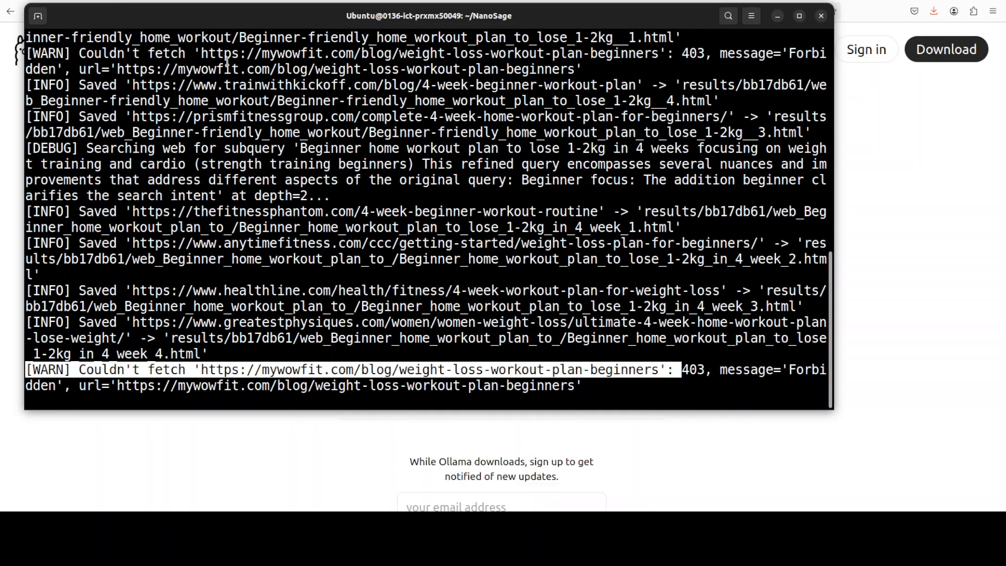
- Scroll through the terminal output of saved workout-plan pages under results/bb17db61
scroll("down", 3)
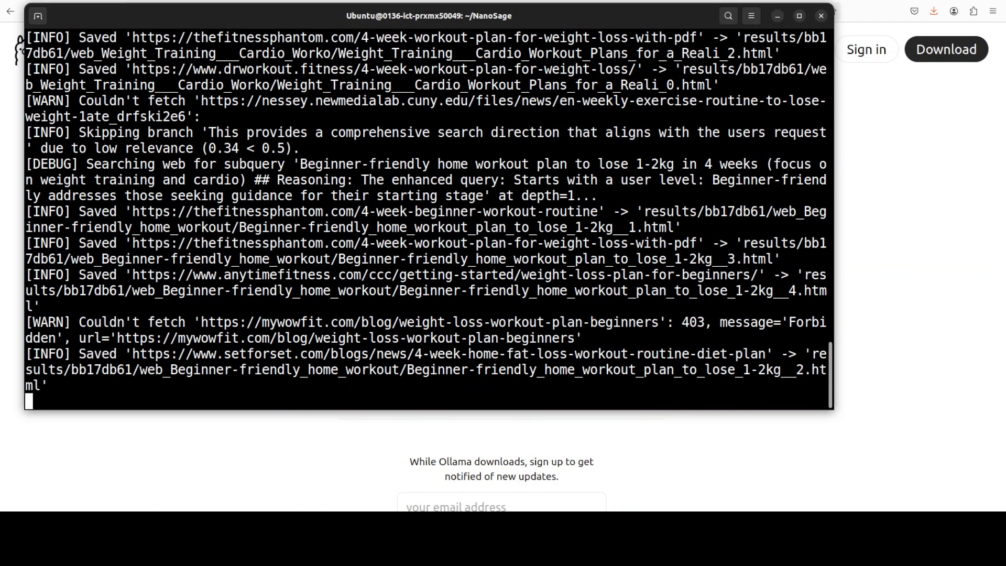
scroll("down", 3)
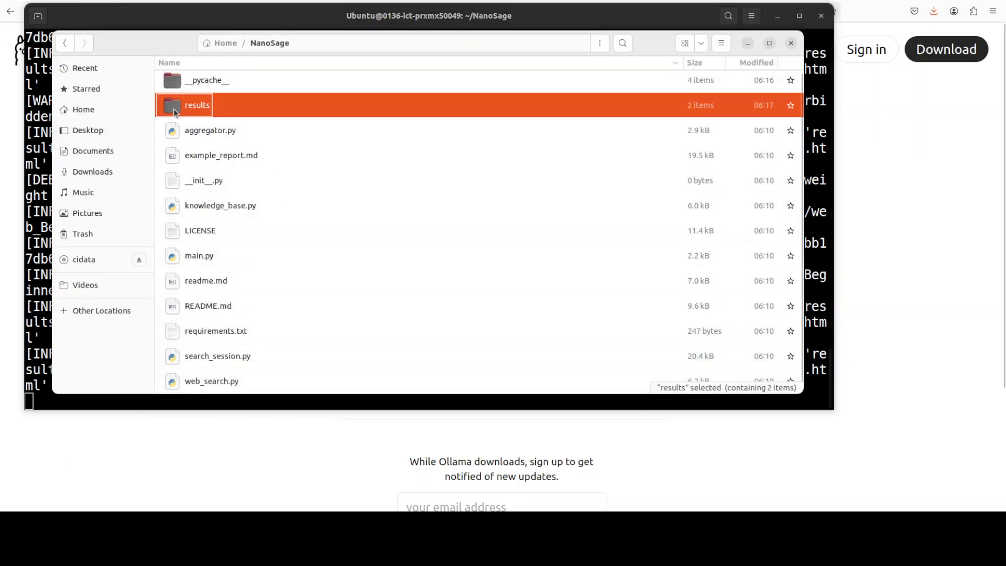
- Navigate into results/bb17db61/web_Beginner-friendly_home_workout to see the saved HTML pages
double_click(196, 104)
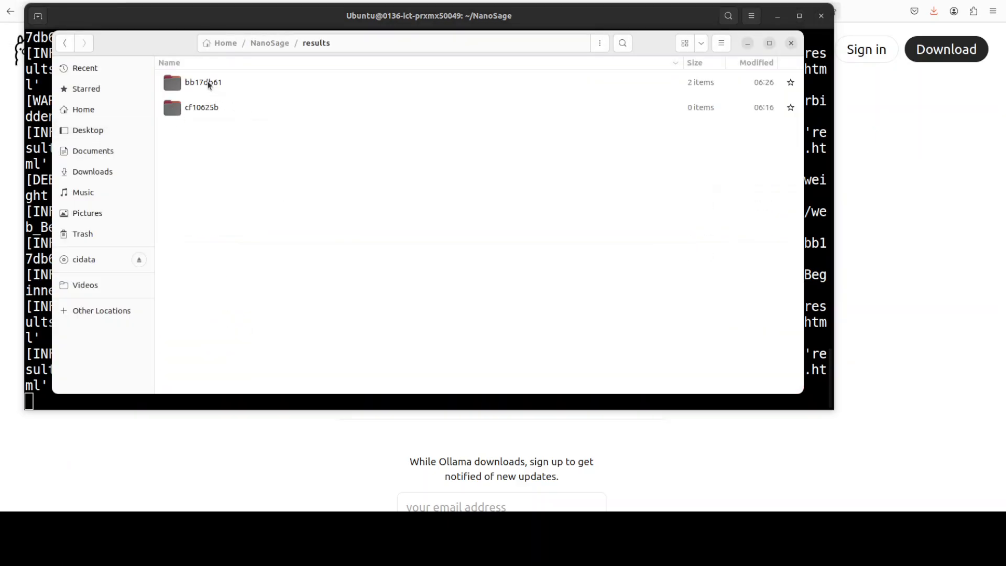
double_click(202, 82)
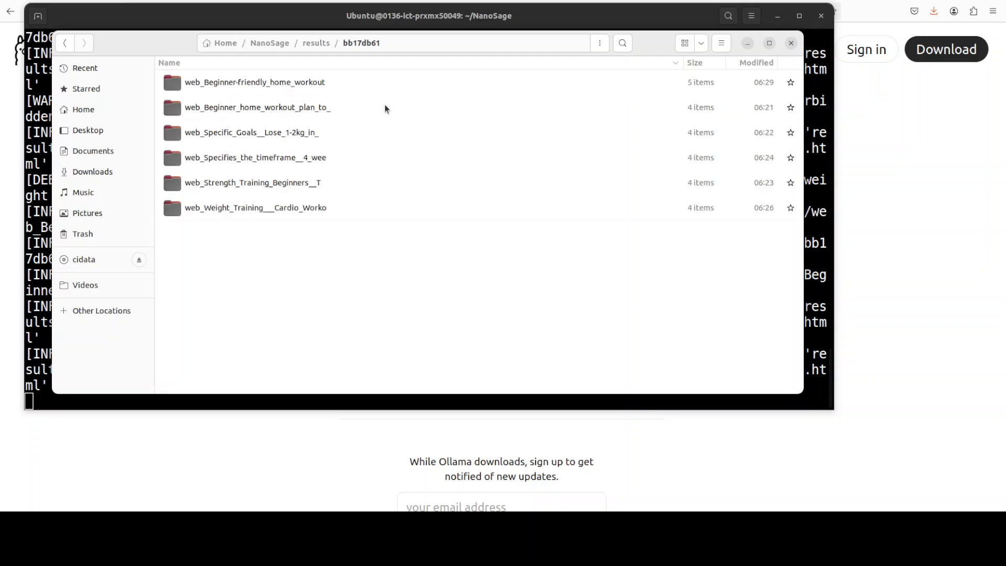
mouse_move(233, 84)
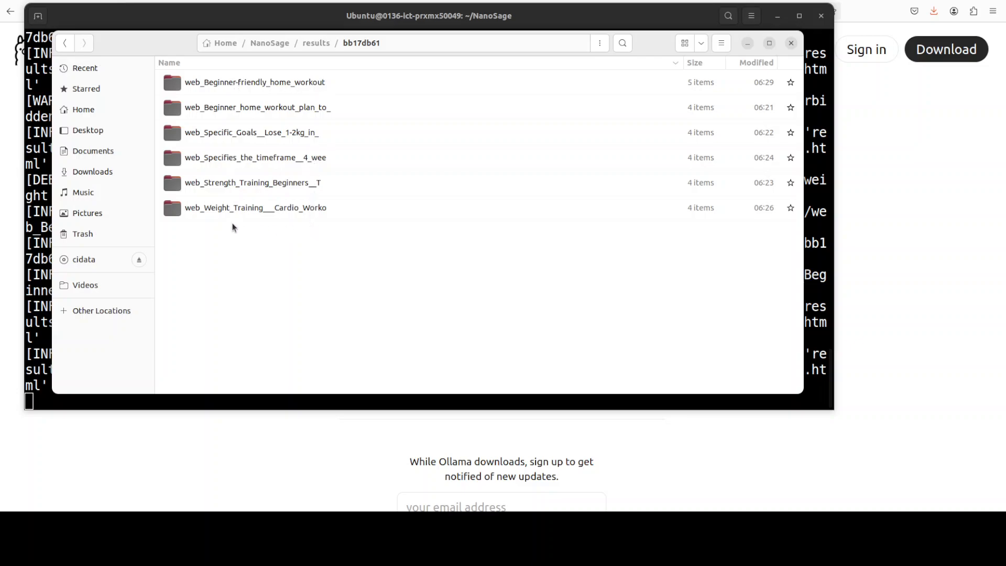
mouse_move(230, 158)
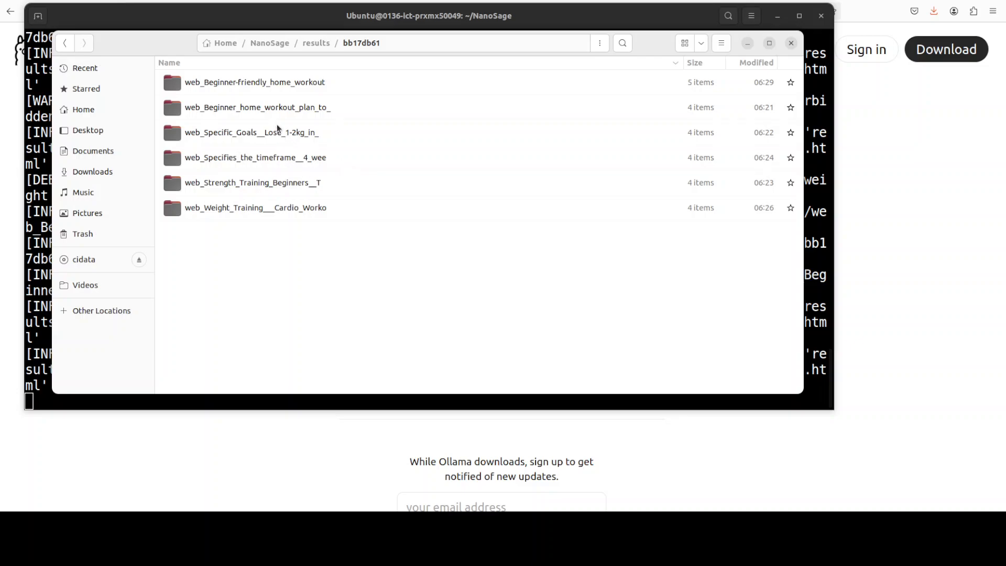
mouse_move(247, 92)
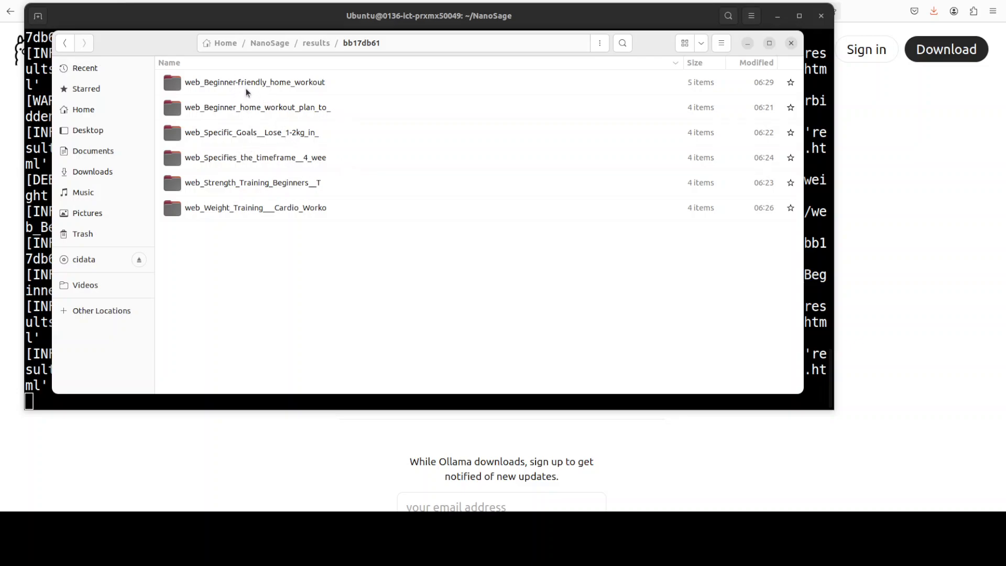
double_click(254, 82)
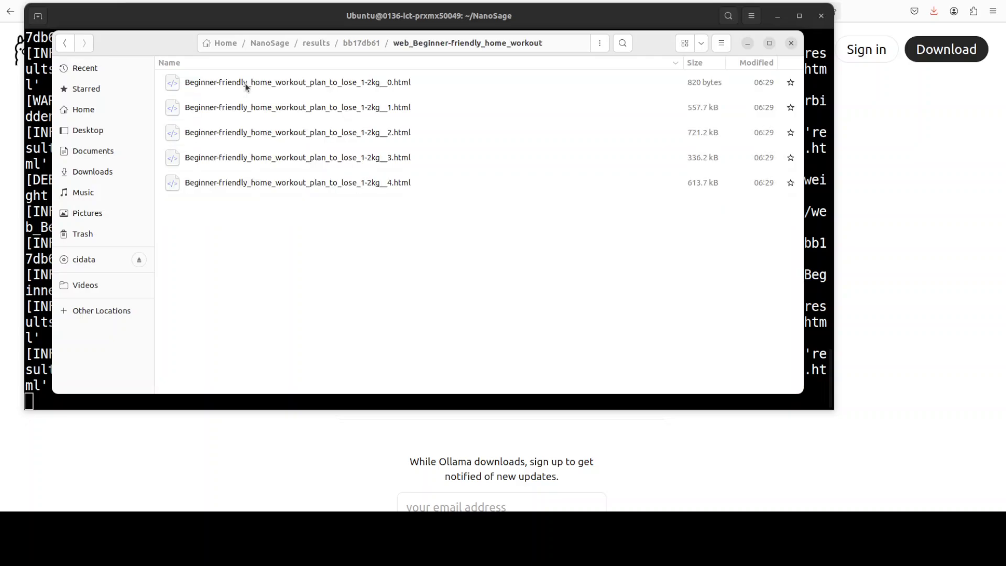
mouse_move(360, 79)
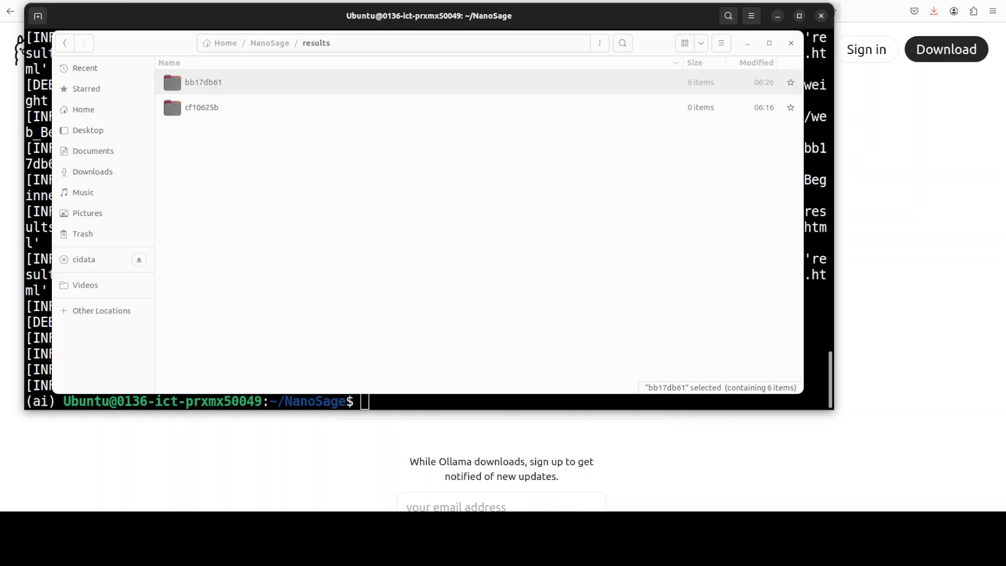
- Open final_report.md from the bb17db61 run folder in Text Editor
double_click(202, 82)
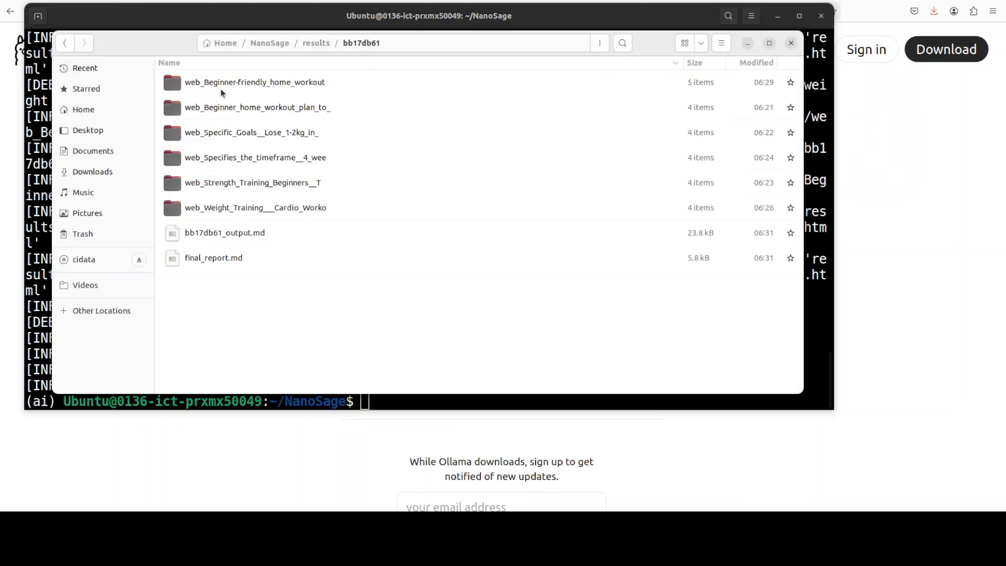
left_click(213, 257)
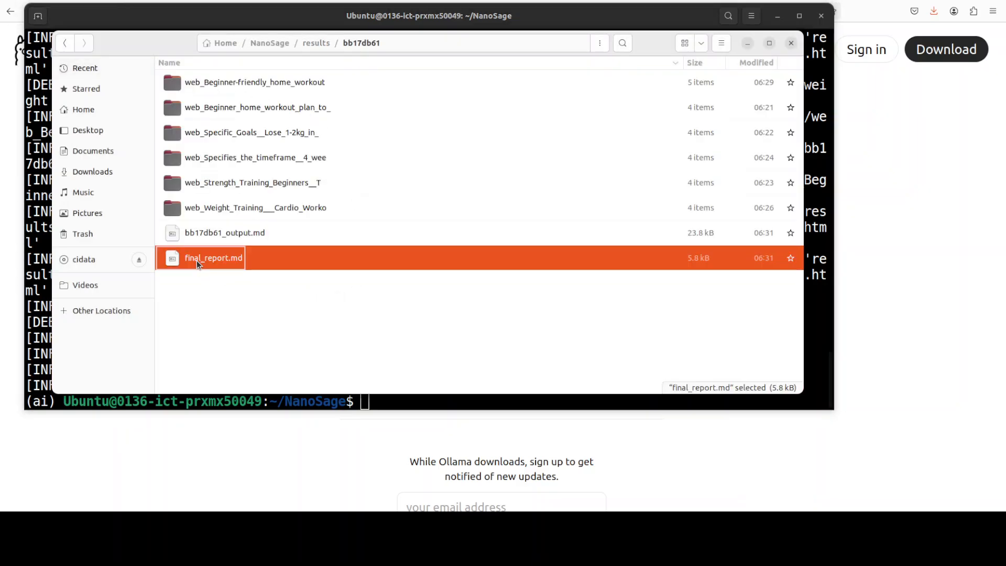
double_click(213, 258)
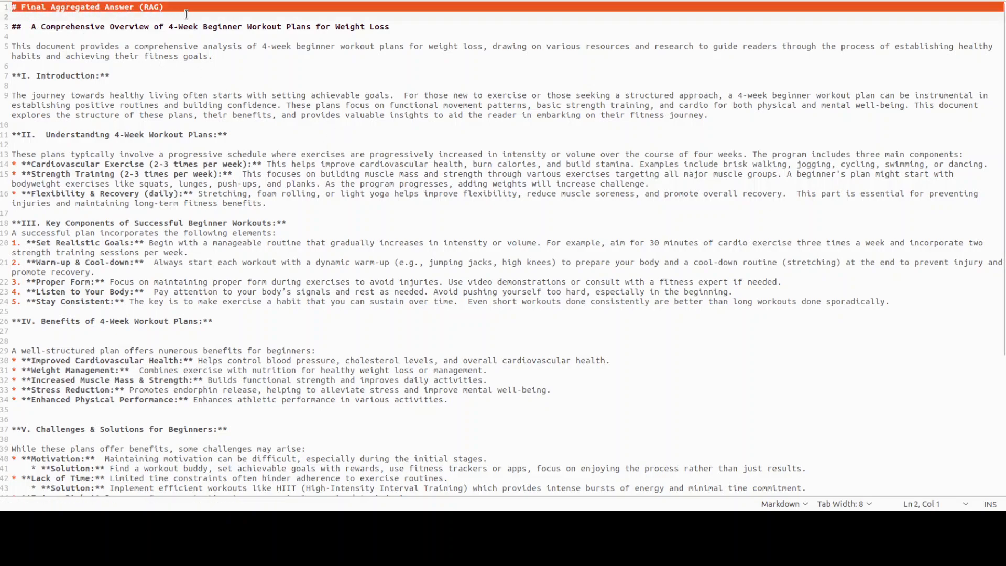
- Read through the 4-week beginner workout plan overview in the report
left_click(252, 27)
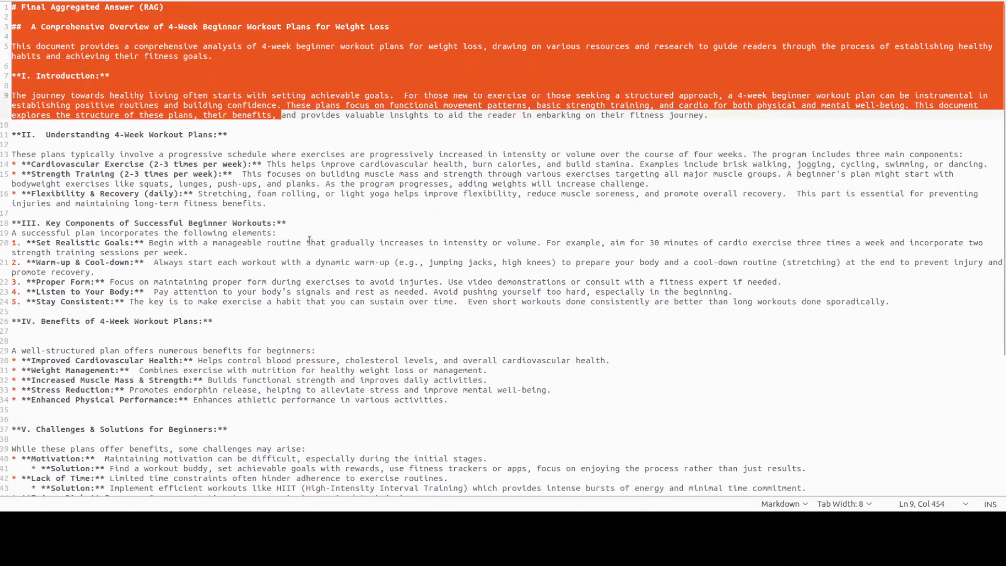
scroll("down", 3)
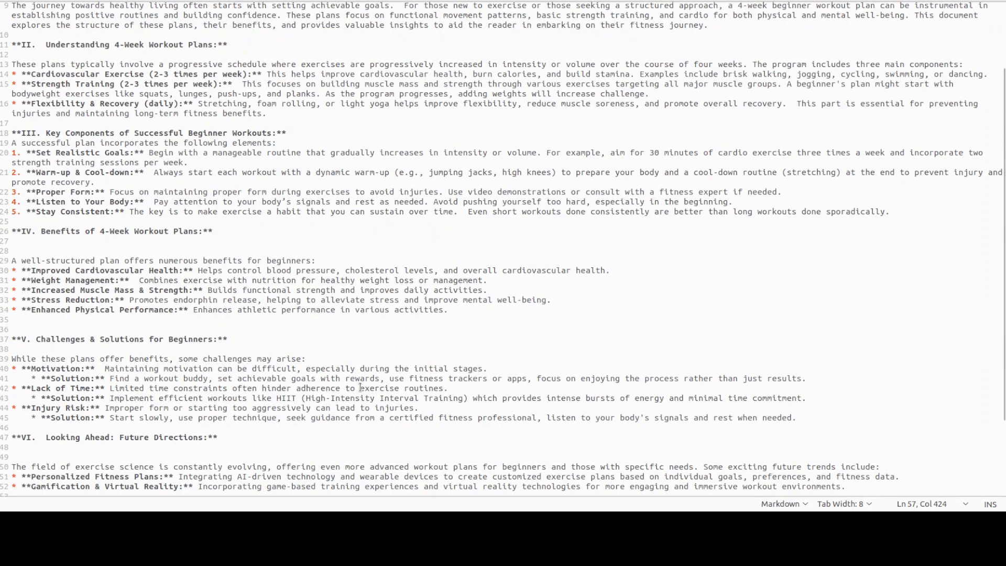
scroll("up", 3)
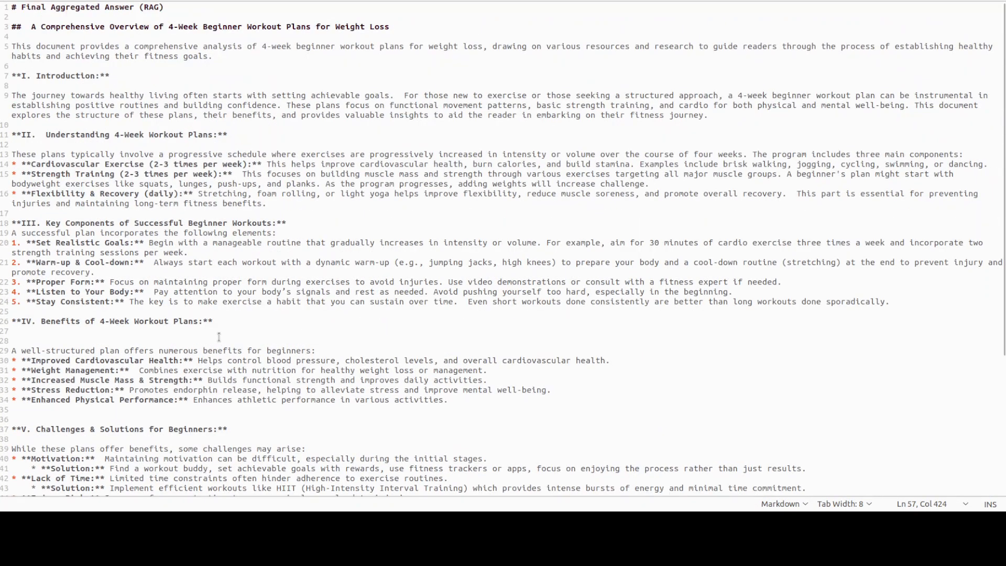
mouse_move(701, 23)
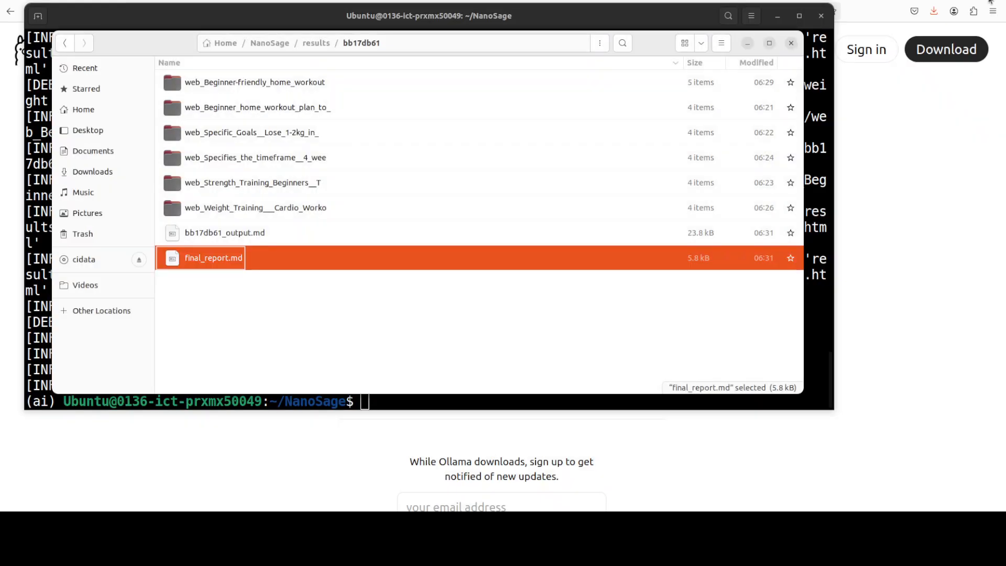
mouse_move(333, 136)
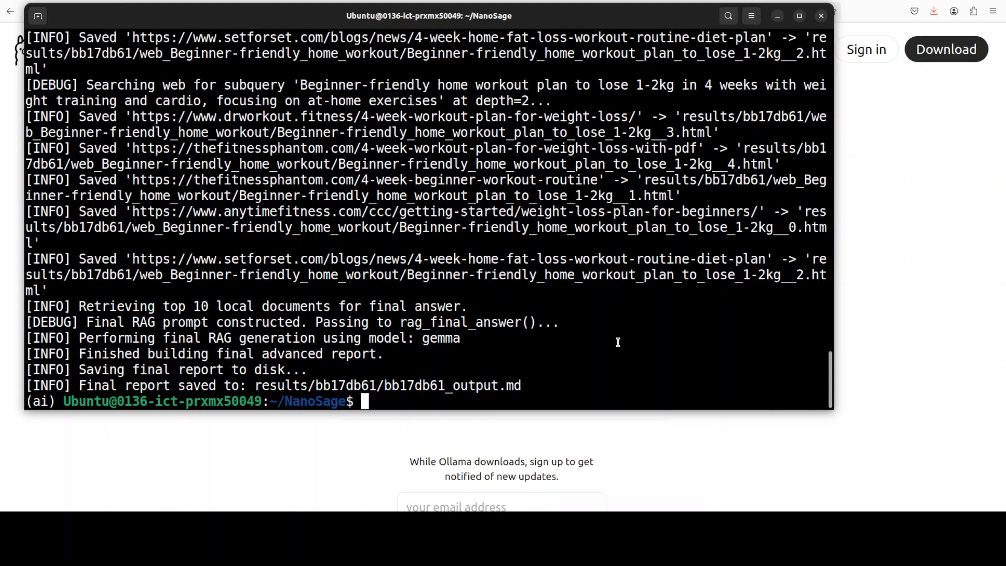
- Clear the terminal and start a NanoSage command with --query "Who is Fahd Mirza"
type("clear")
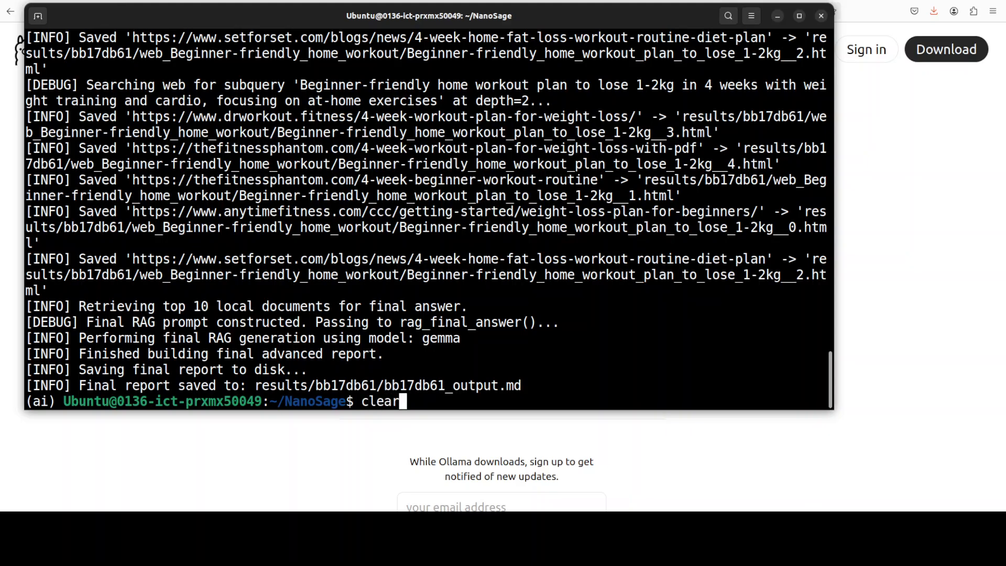
key("Return")
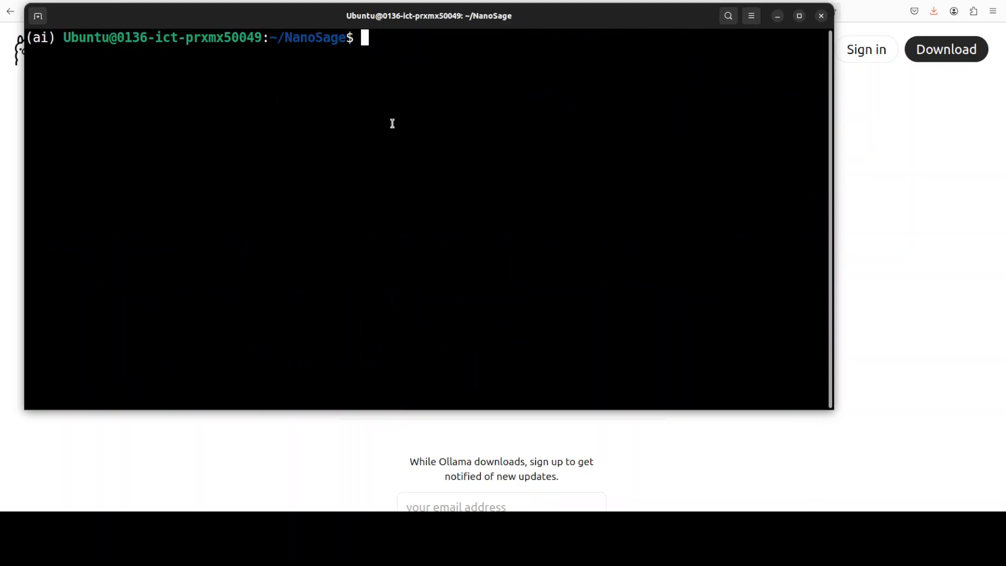
type("python main.py --query \"Who is Fahd Mirza\" \\")
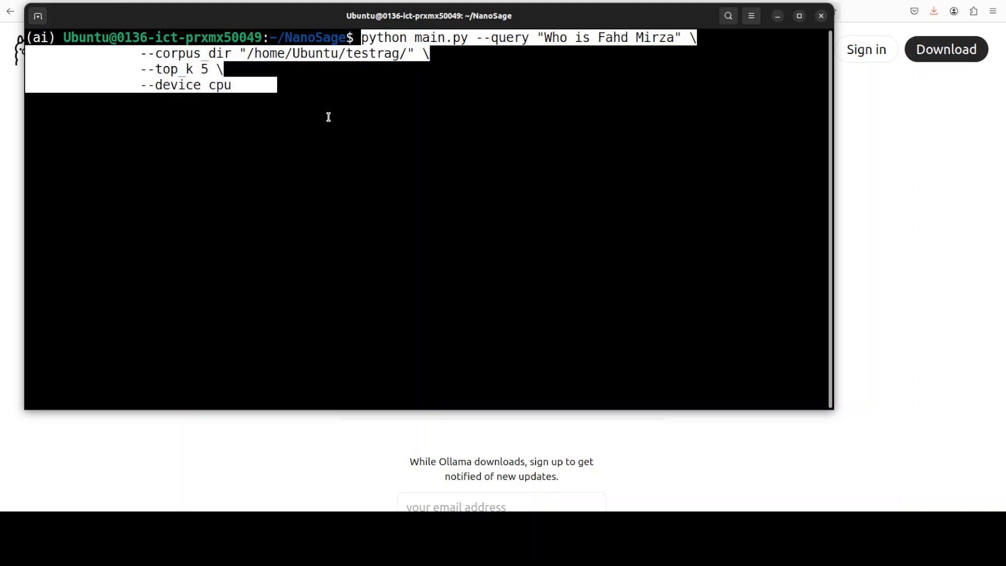
mouse_move(387, 124)
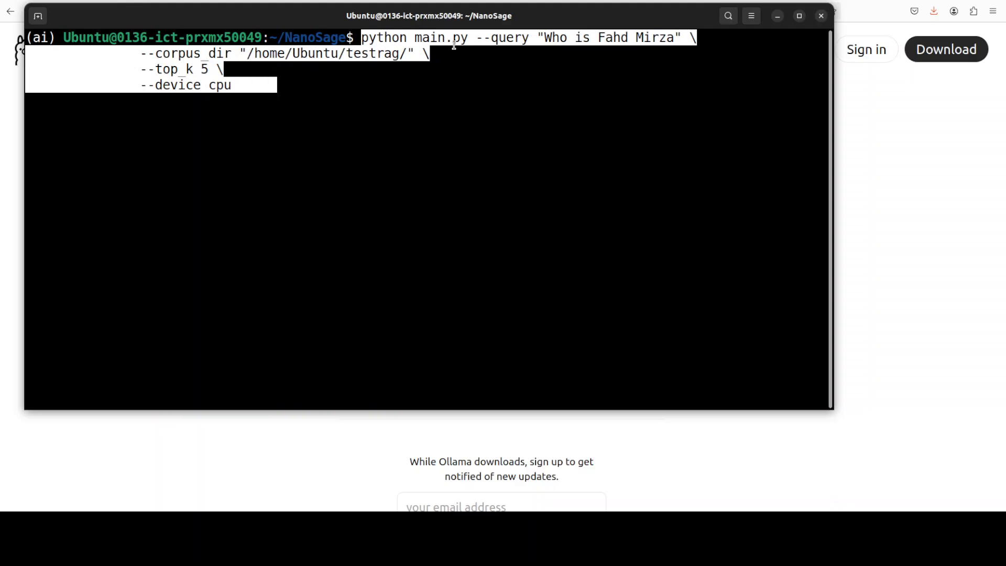
mouse_move(535, 62)
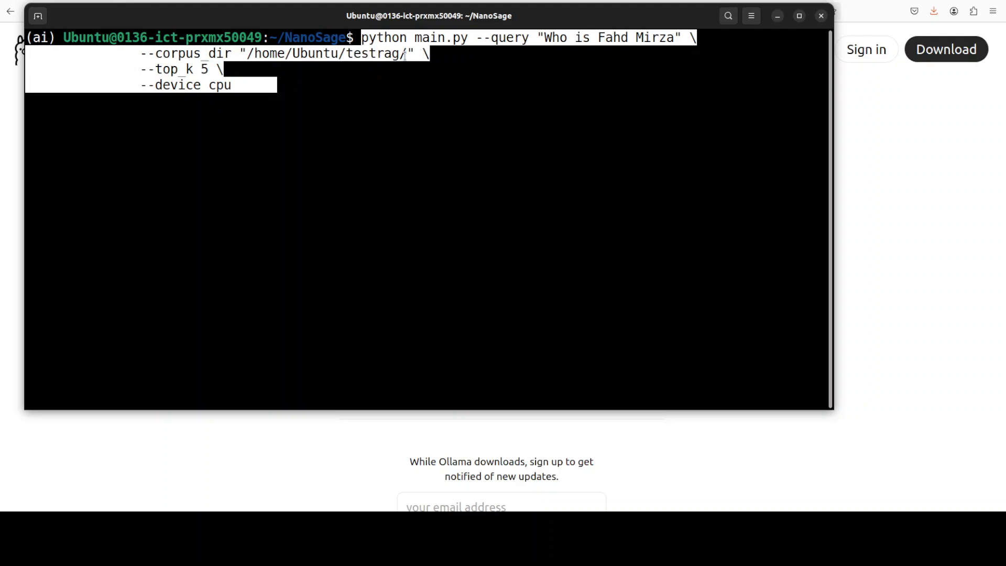
mouse_move(376, 185)
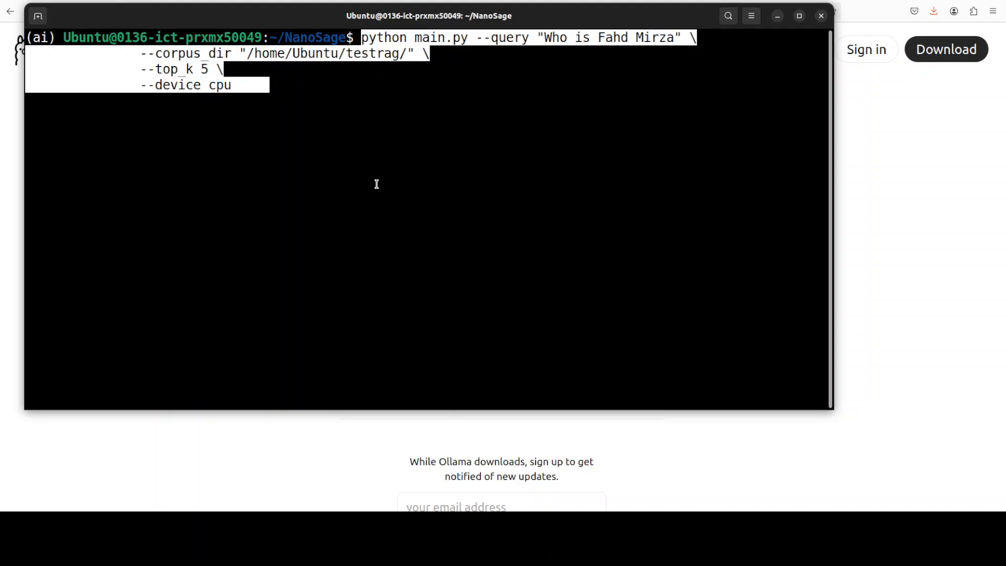
mouse_move(228, 318)
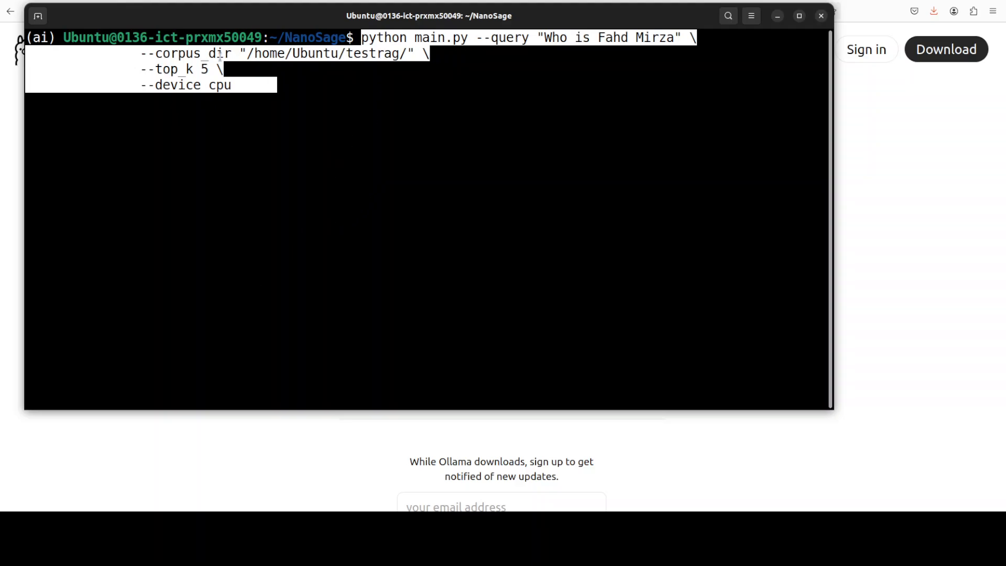
mouse_move(181, 165)
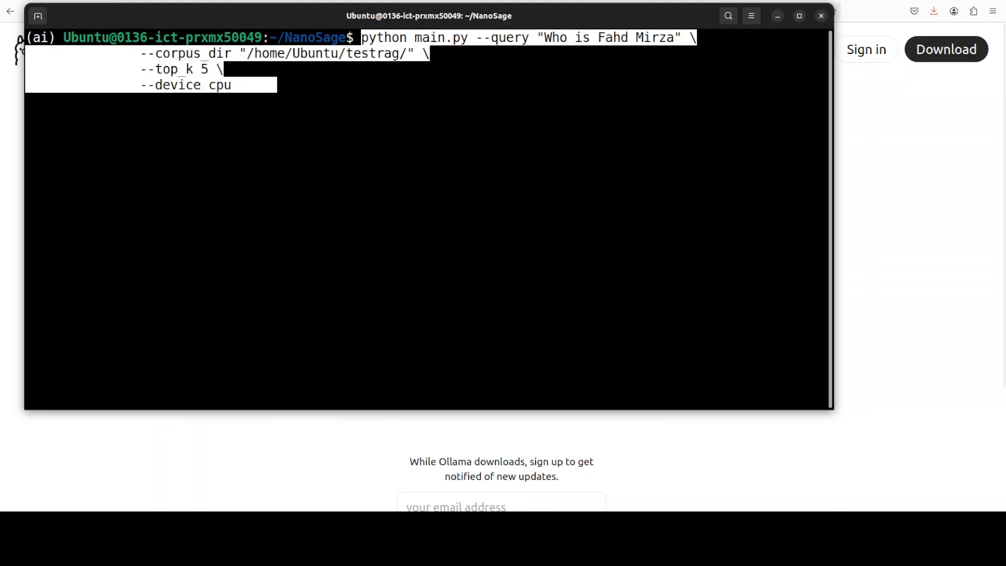
key("Return")
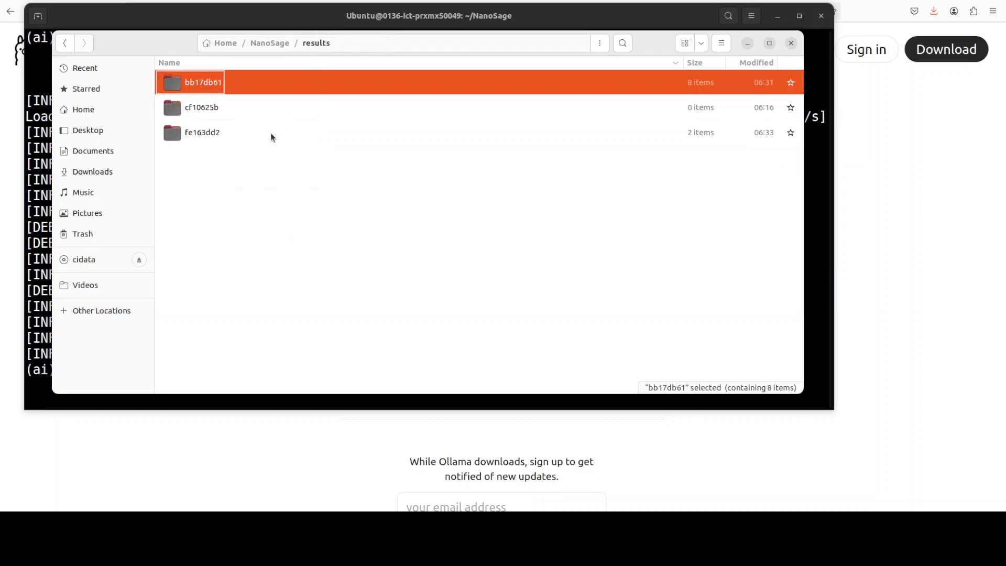
mouse_move(199, 137)
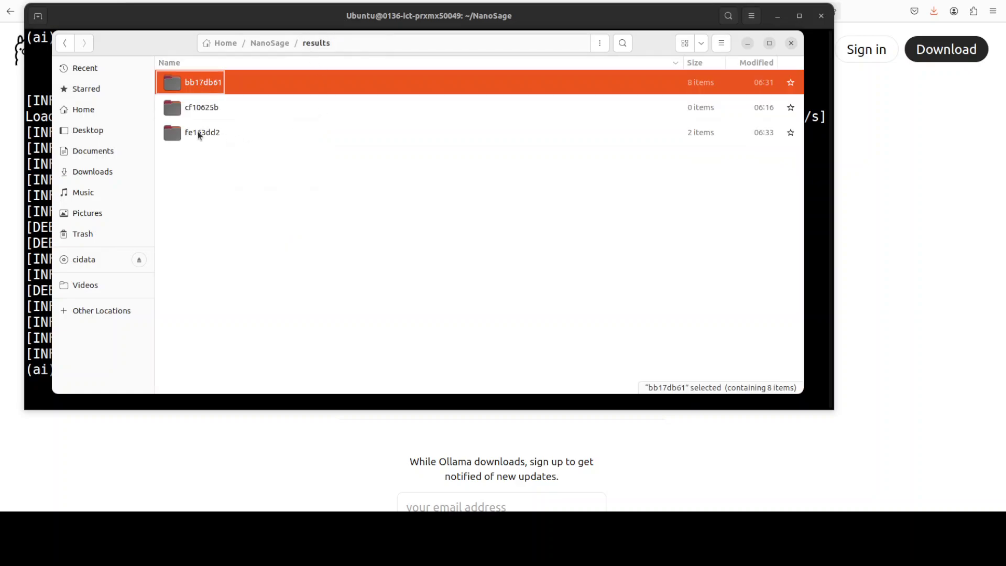
- Open the newest run folder fe163dd2 in the results directory
left_click(201, 132)
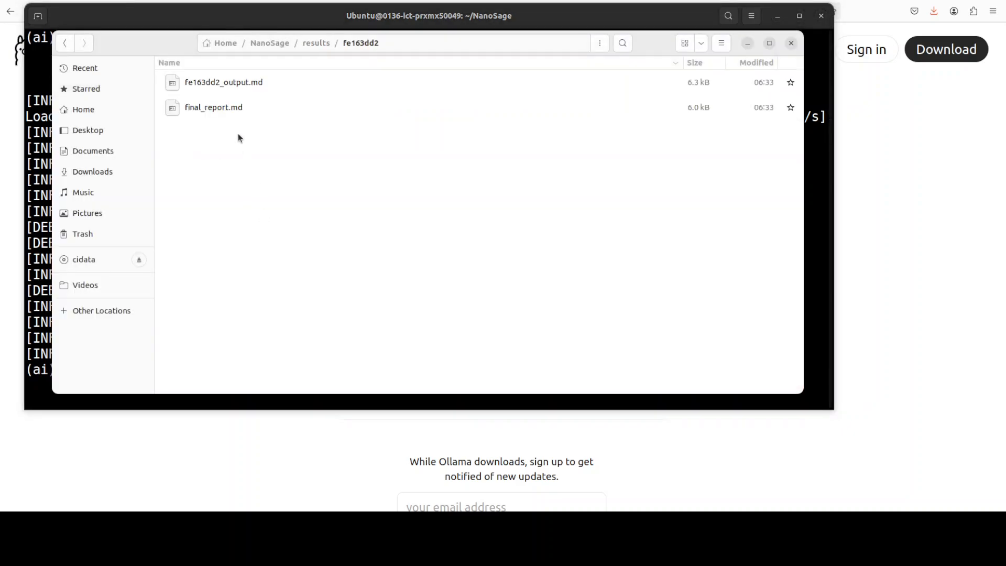
- Open final_report.md on Fahd Mirza and read down to the Future Directions section
double_click(213, 106)
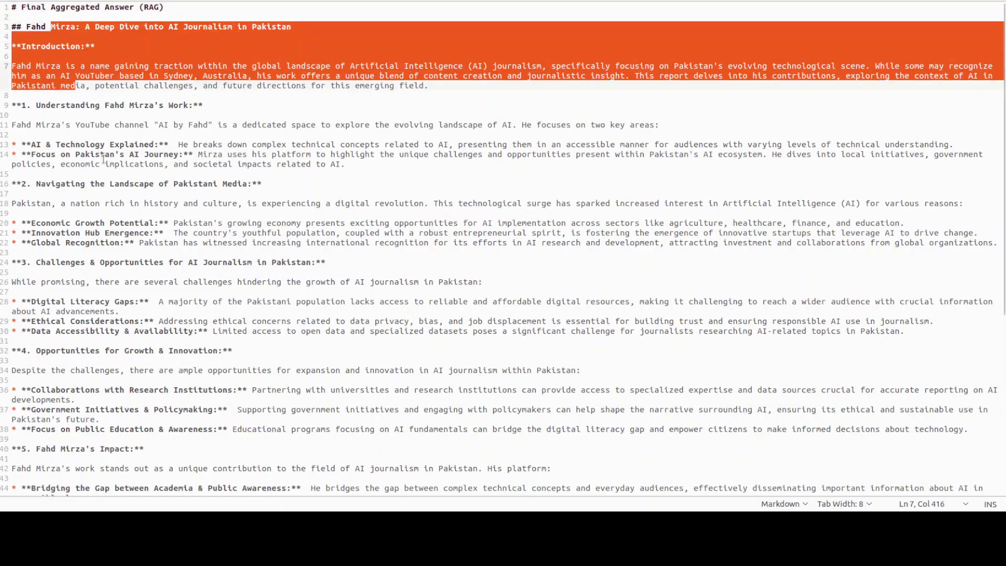
scroll("down", 3)
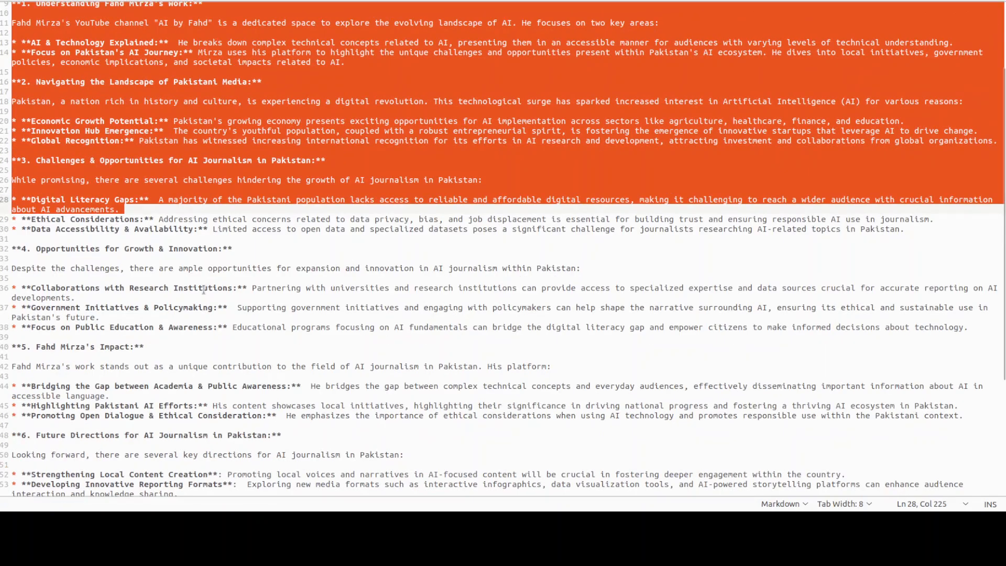
scroll("down", 3)
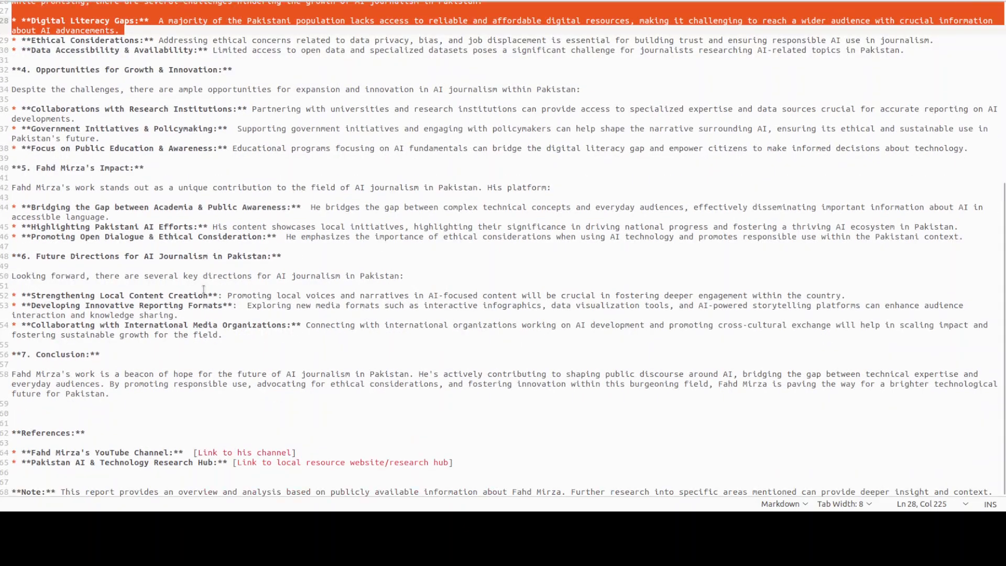
mouse_move(50, 252)
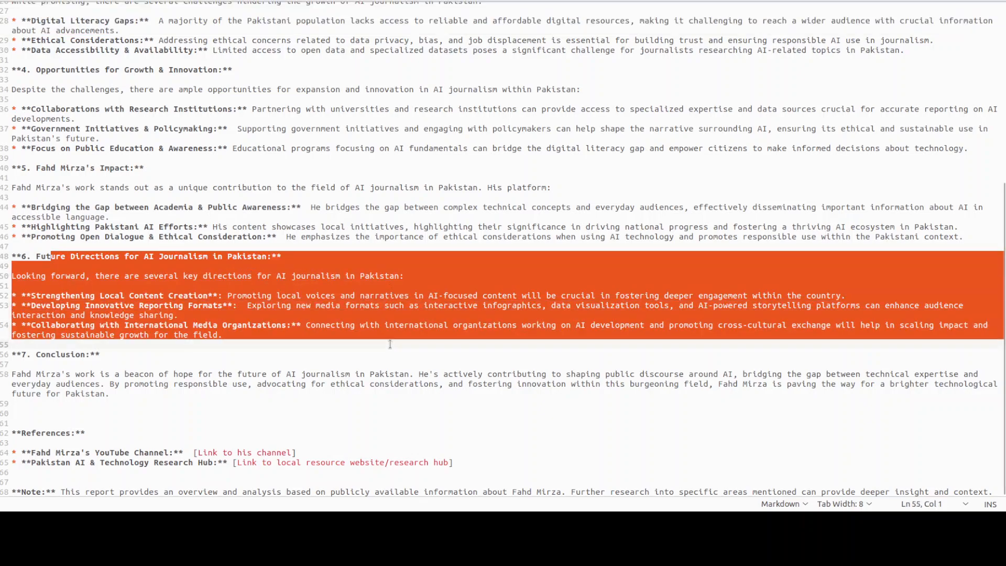
left_click(347, 315)
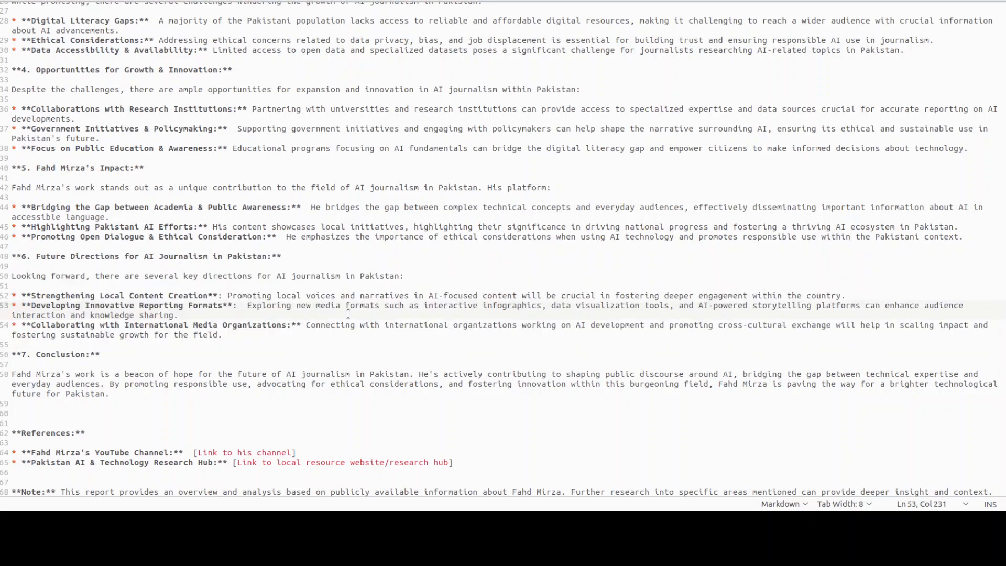
scroll("up", 3)
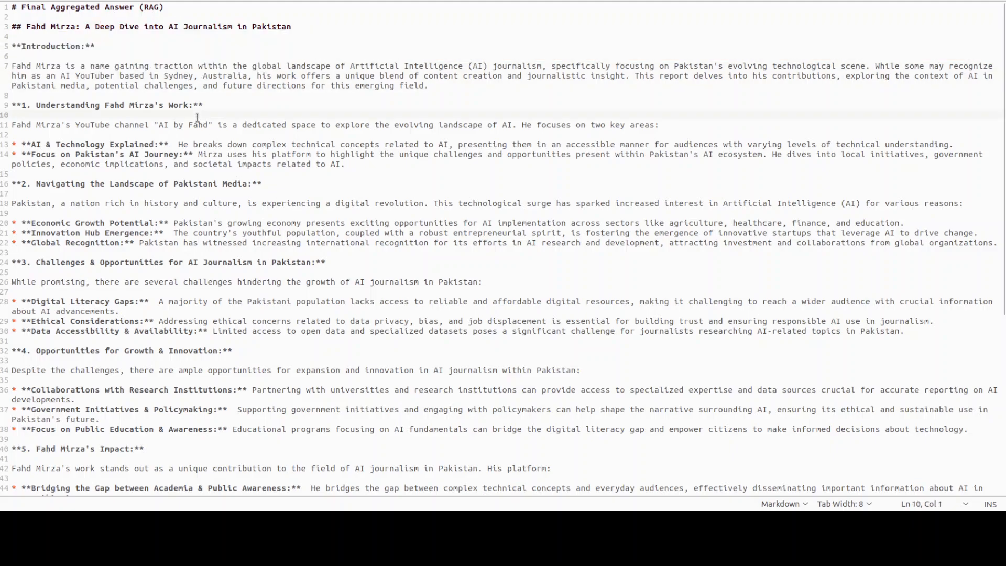
- Highlight the YouTube channel mention and the word global while reading further
left_click_drag(35, 125, 256, 125)
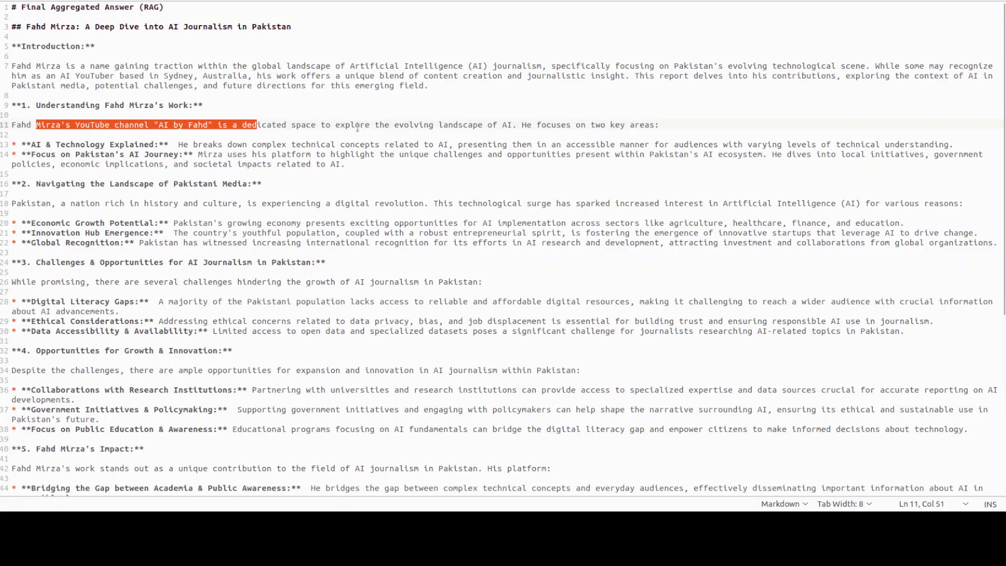
left_click(260, 27)
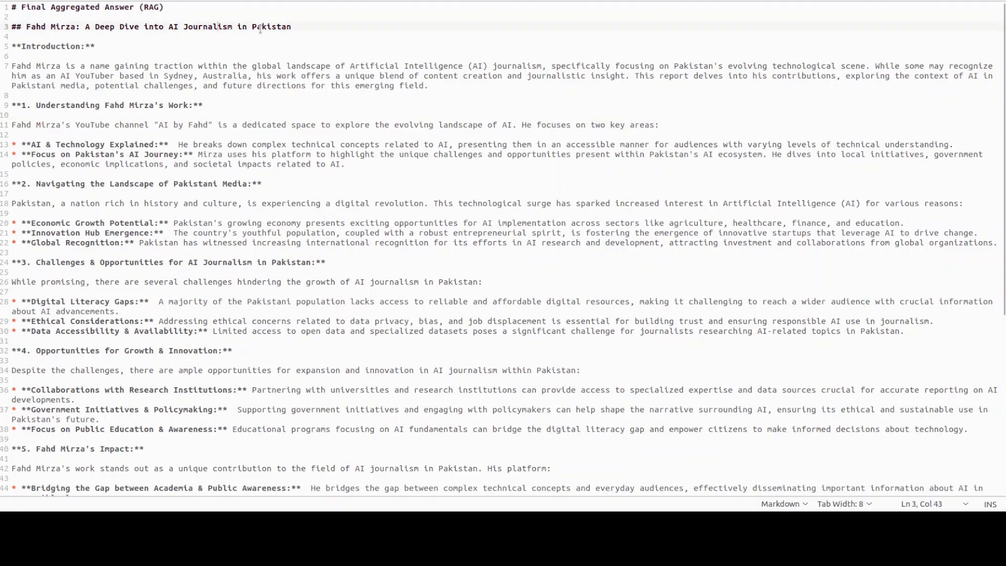
double_click(265, 65)
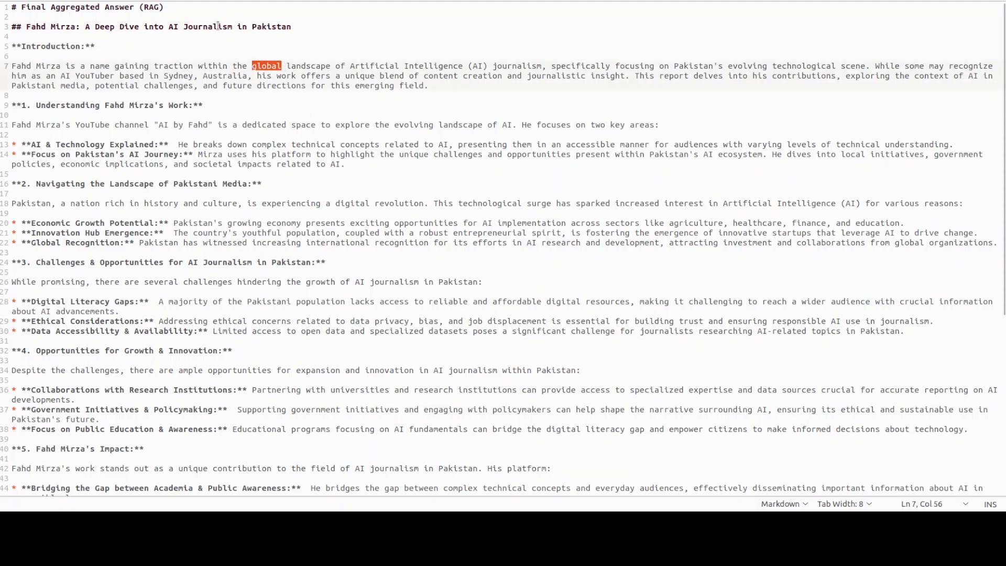
scroll("down", 3)
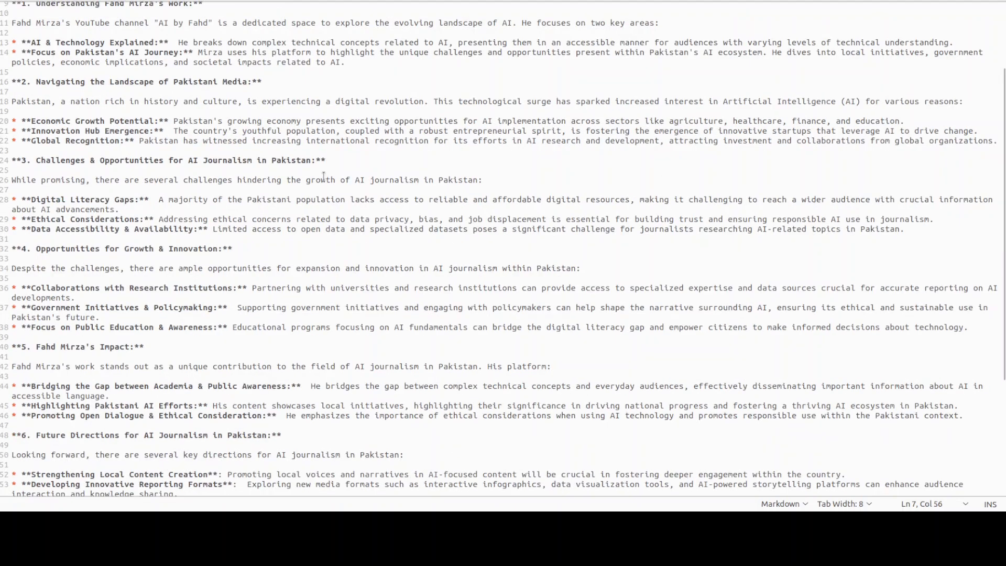
scroll("down", 3)
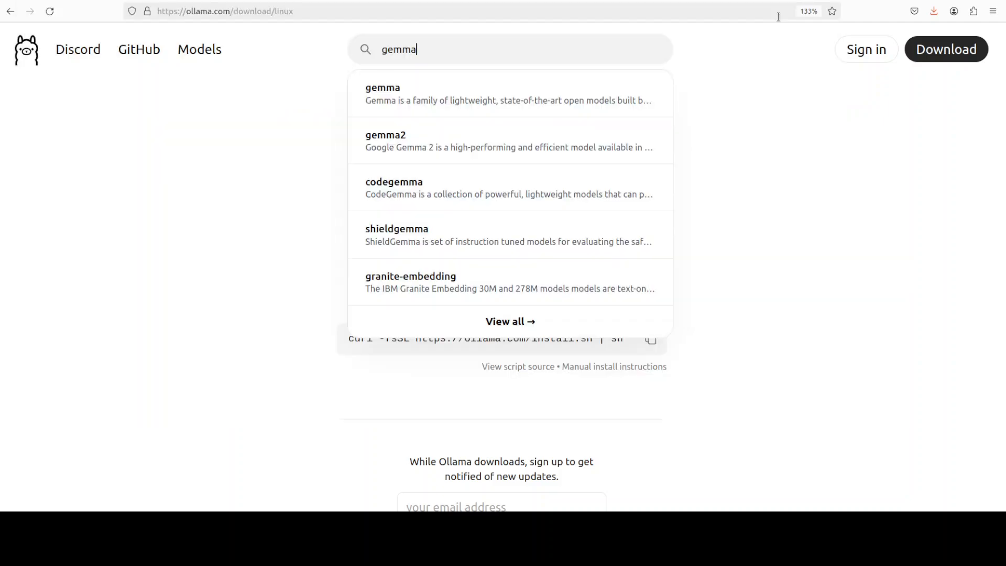
mouse_move(410, 76)
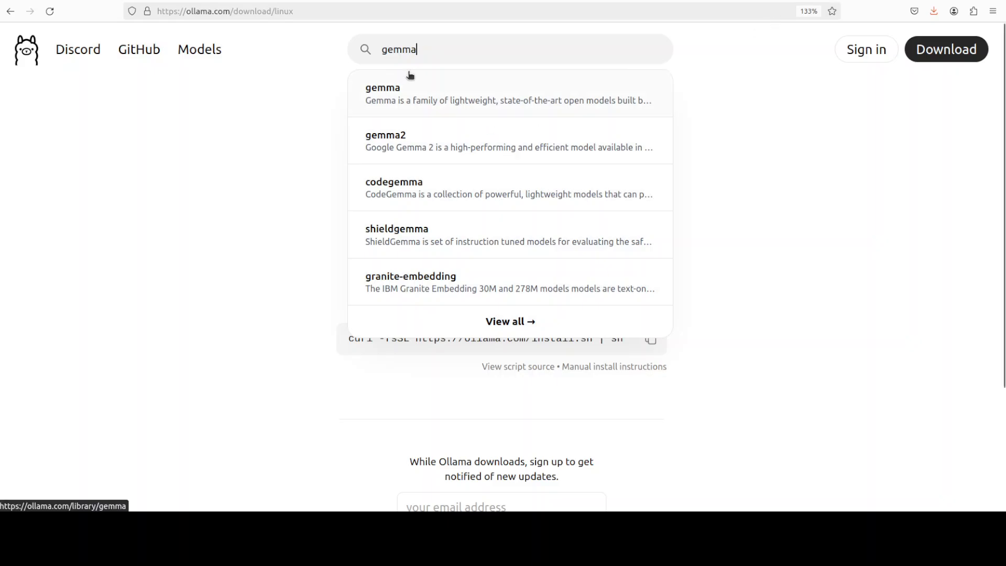
mouse_move(460, 78)
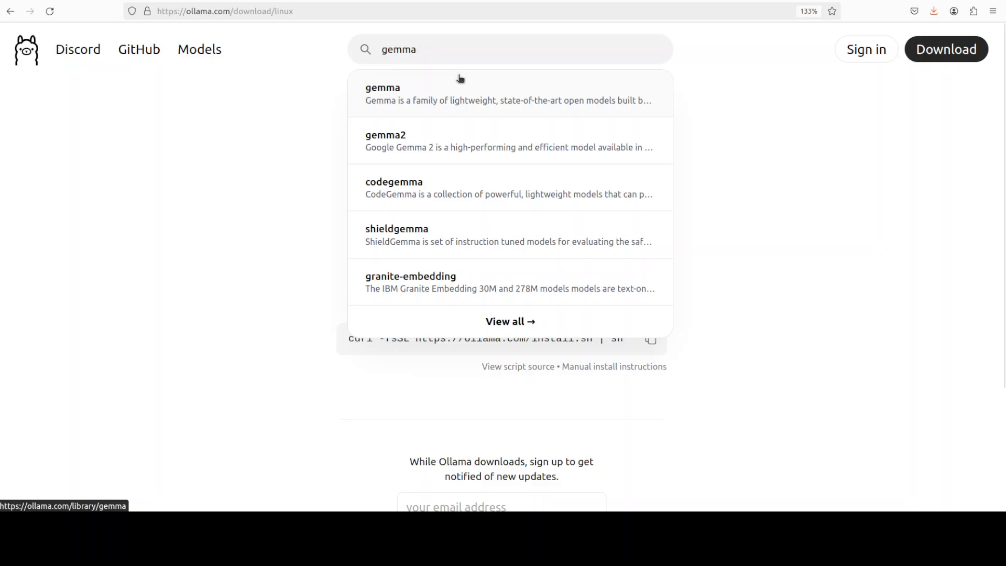
mouse_move(266, 49)
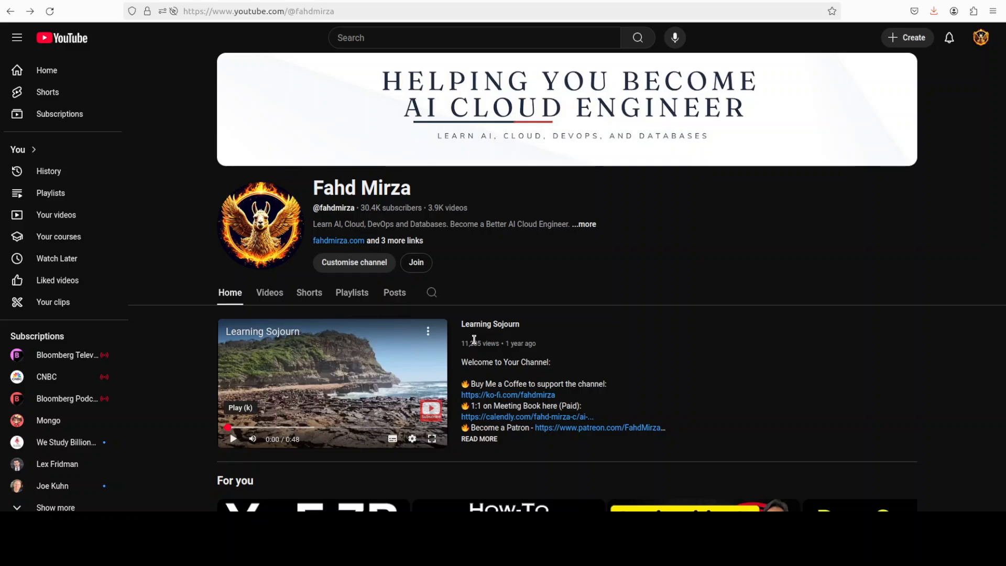
mouse_move(474, 339)
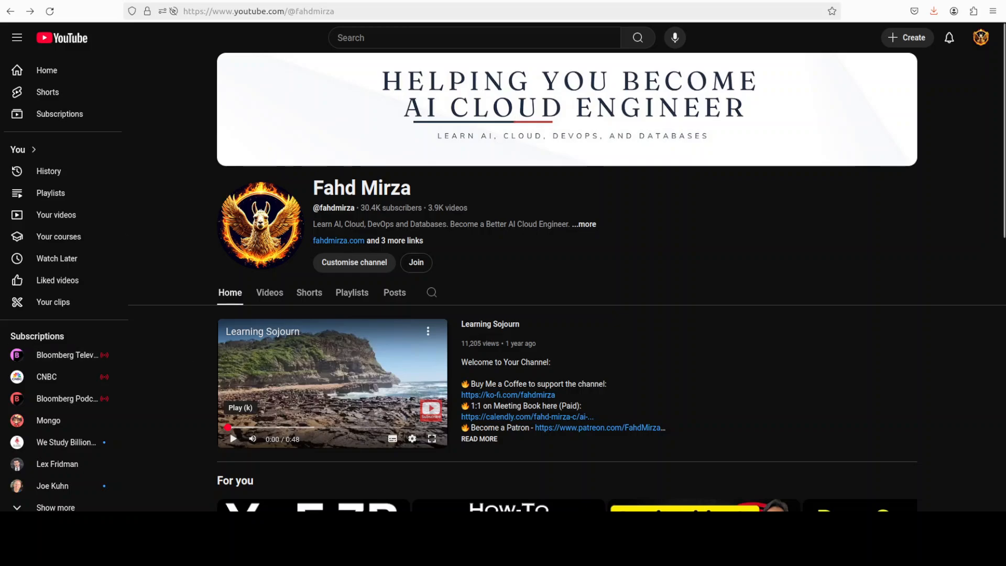